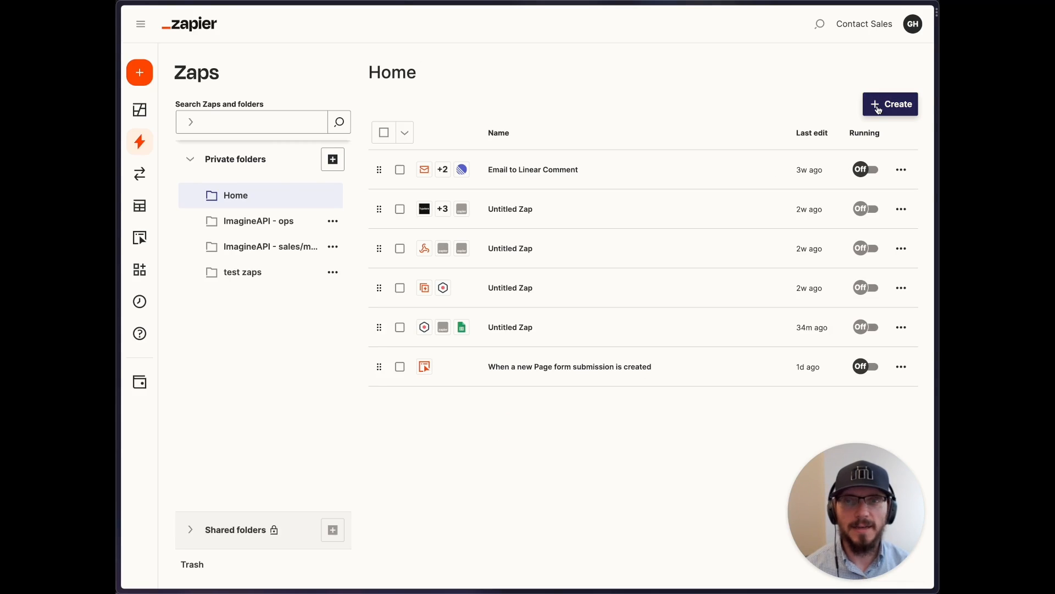
Create a new Zap from the Zaps home page
{"action": "left_click", "coordinate": [890, 104]}
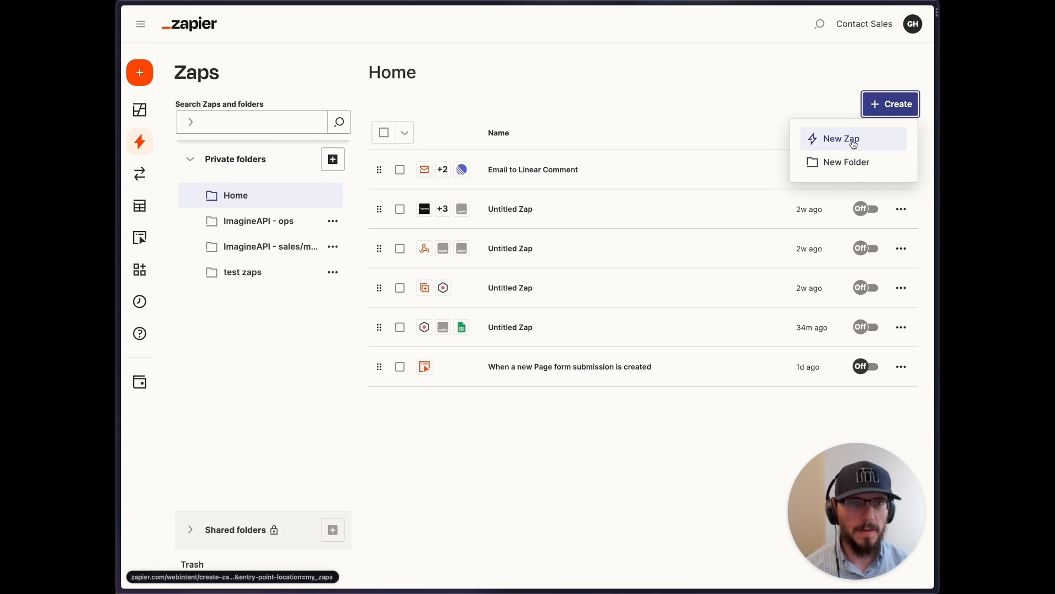
{"action": "left_click", "coordinate": [840, 138]}
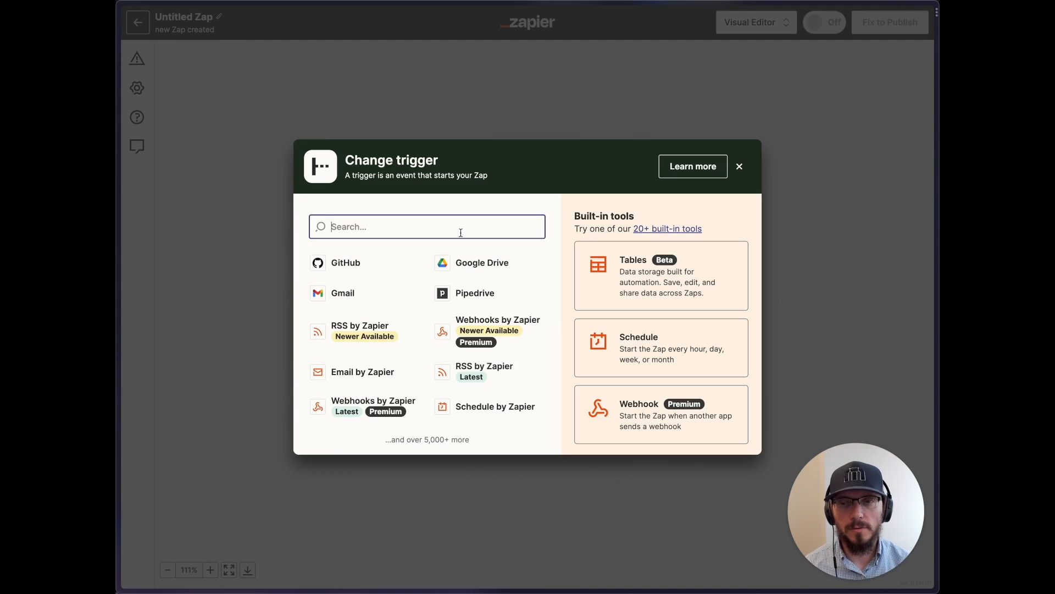
Choose Google Sheets with the New or Updated Spreadsheet Row trigger event
{"action": "type", "text": "sheet"}
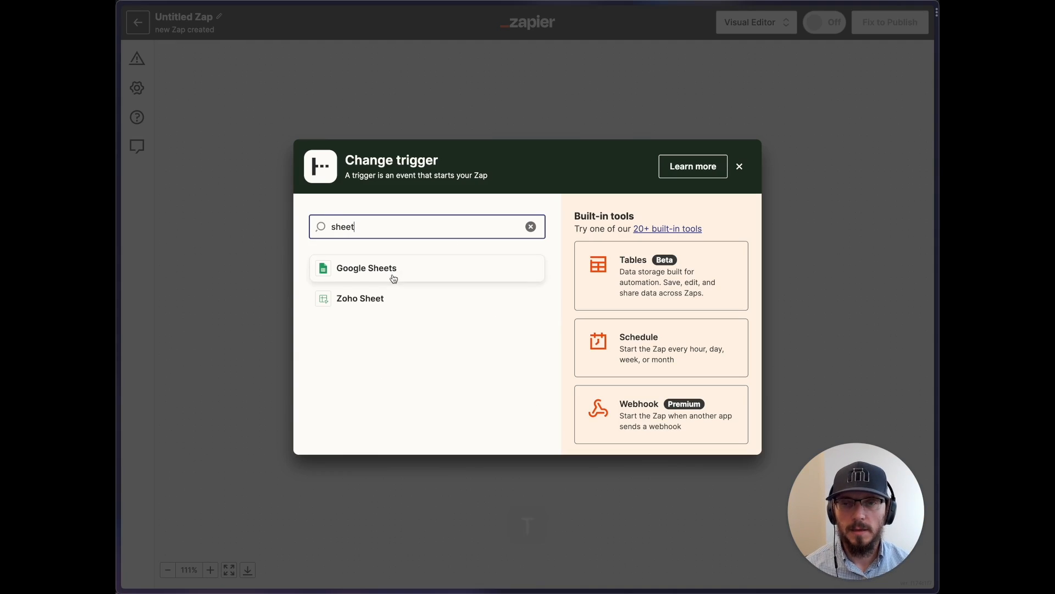
{"action": "left_click", "coordinate": [367, 268]}
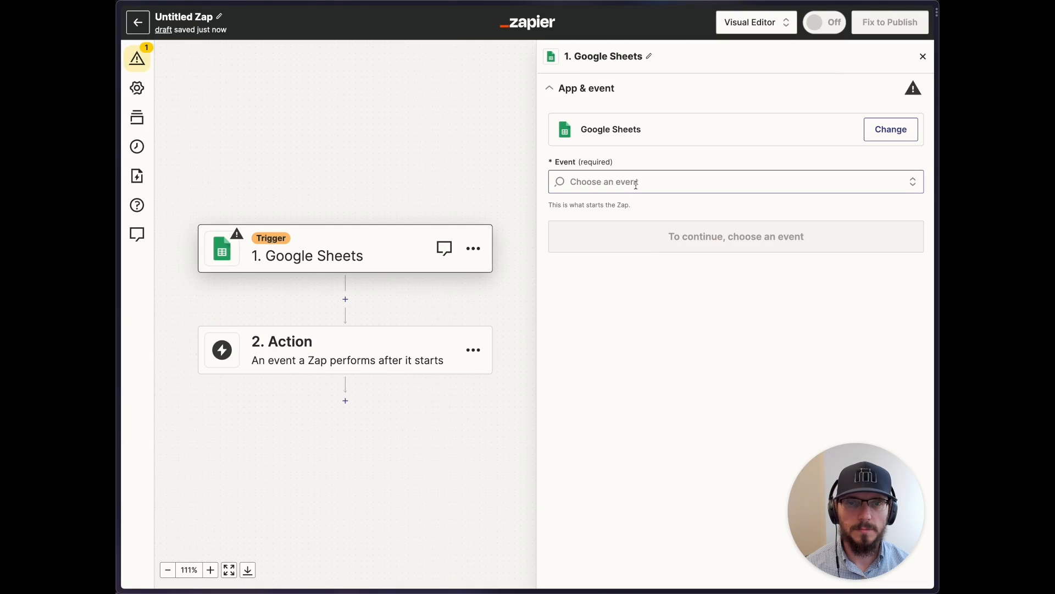
{"action": "left_click", "coordinate": [736, 181]}
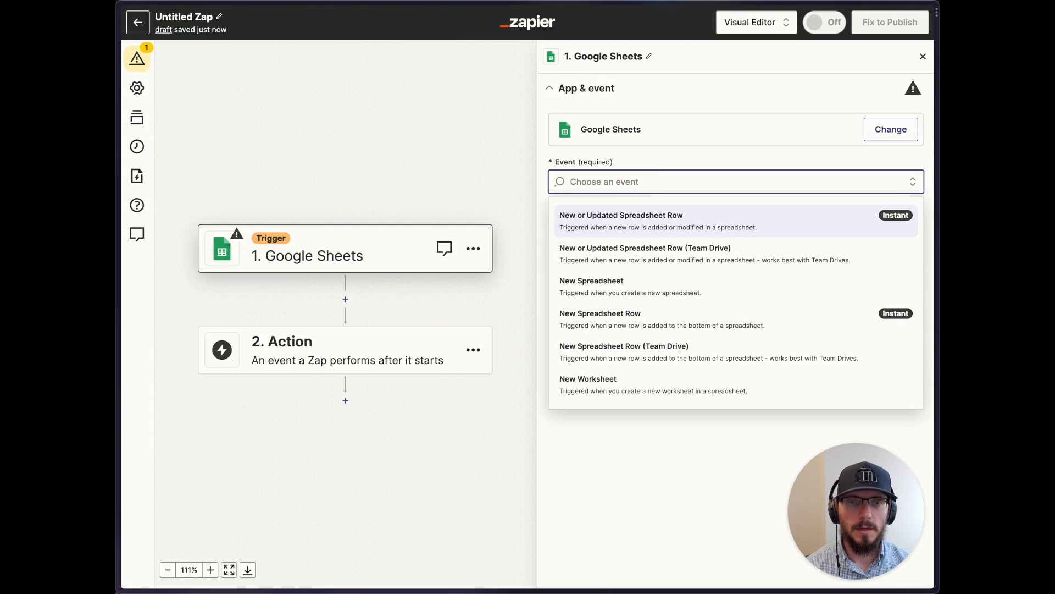
{"action": "left_click", "coordinate": [621, 215]}
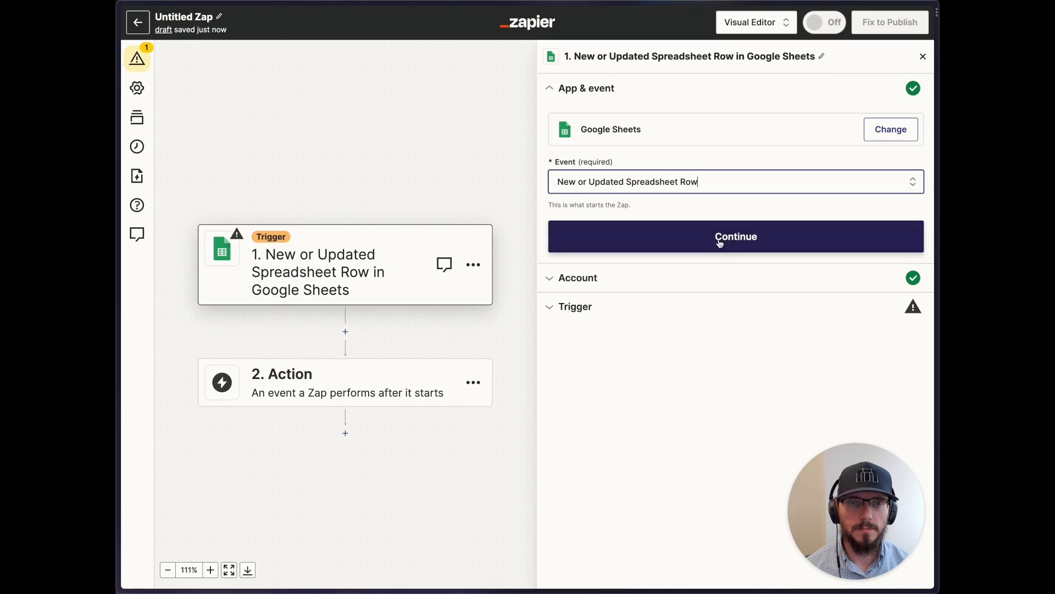
{"action": "left_click", "coordinate": [736, 236]}
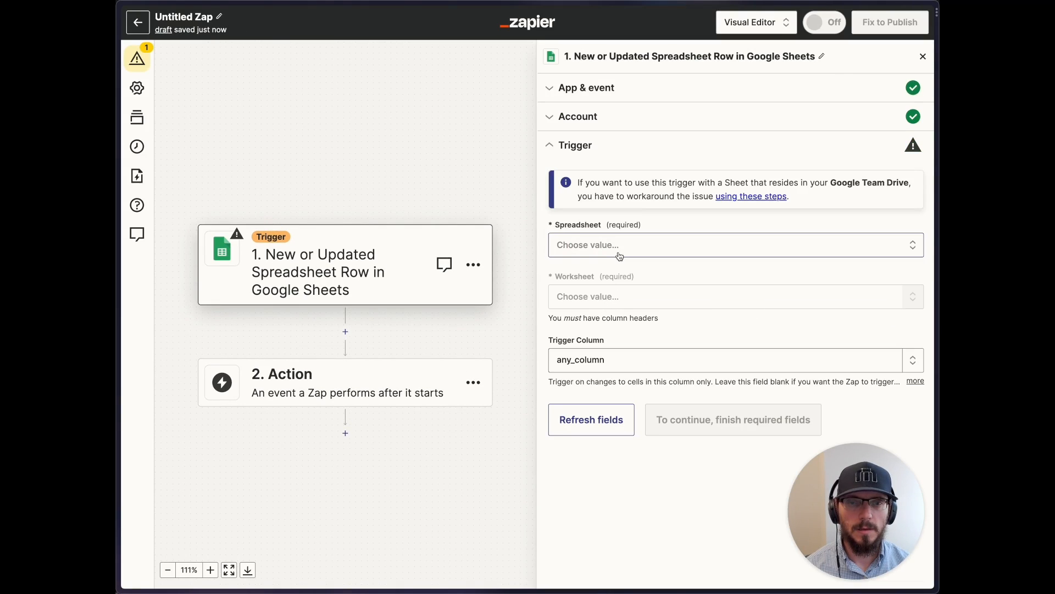
Point the trigger at Image backups, Sheet1, watching the prompt column, and test it
{"action": "left_click", "coordinate": [736, 245]}
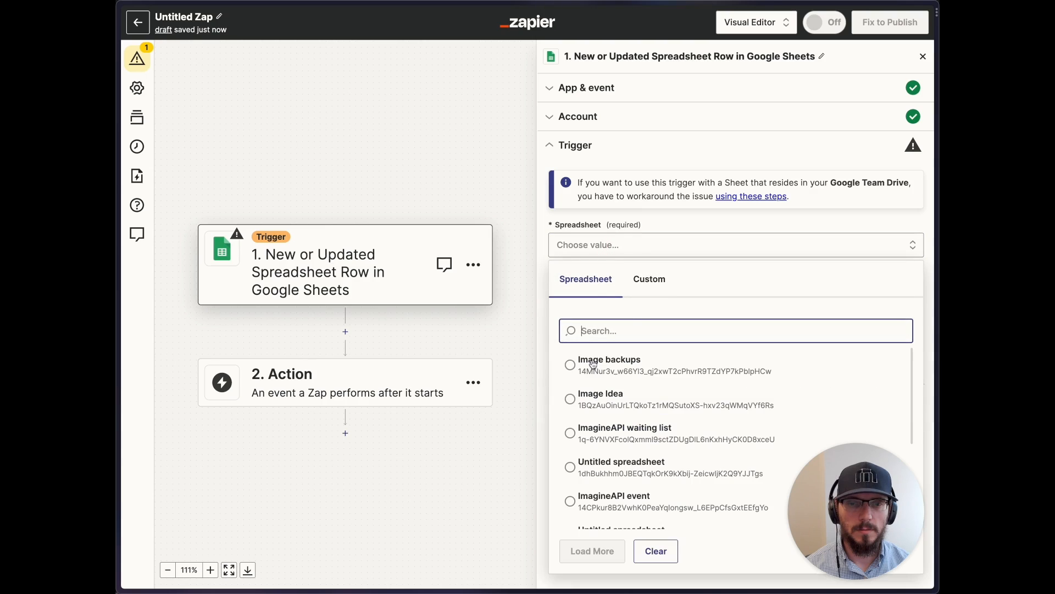
{"action": "left_click", "coordinate": [609, 359]}
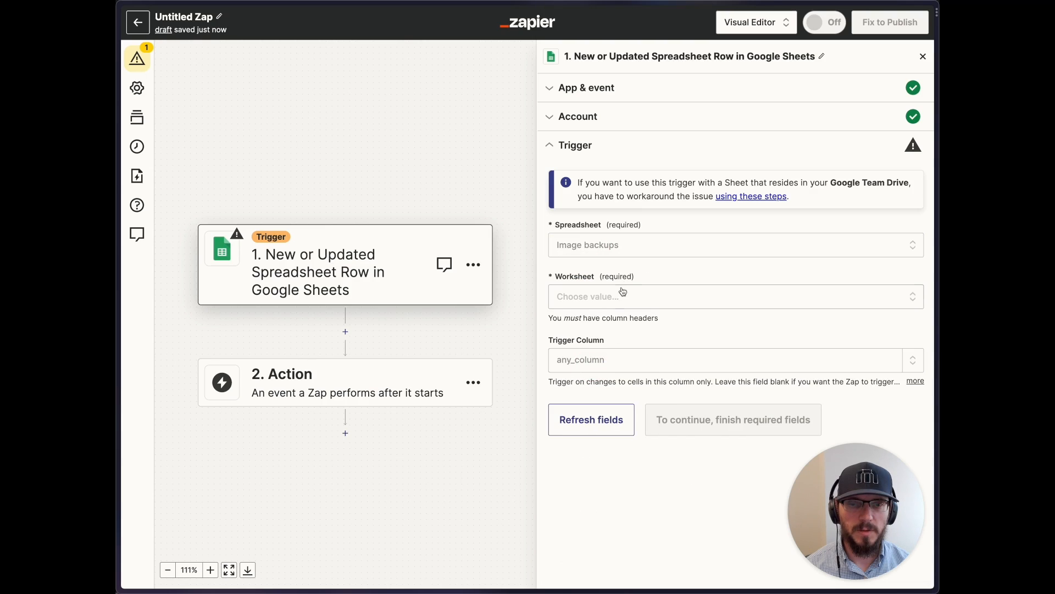
{"action": "left_click", "coordinate": [736, 296]}
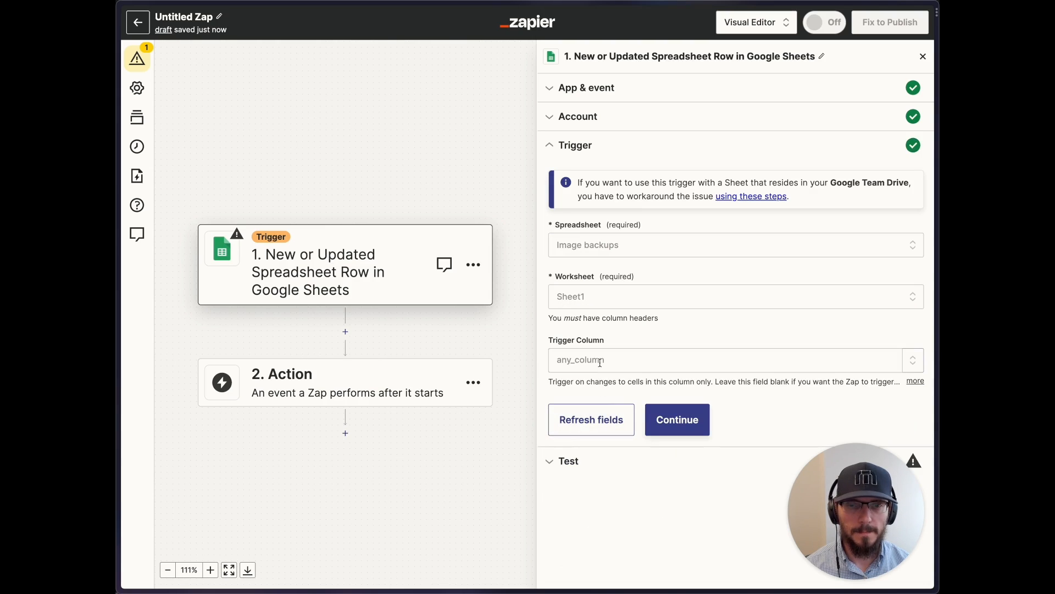
{"action": "left_click", "coordinate": [736, 360]}
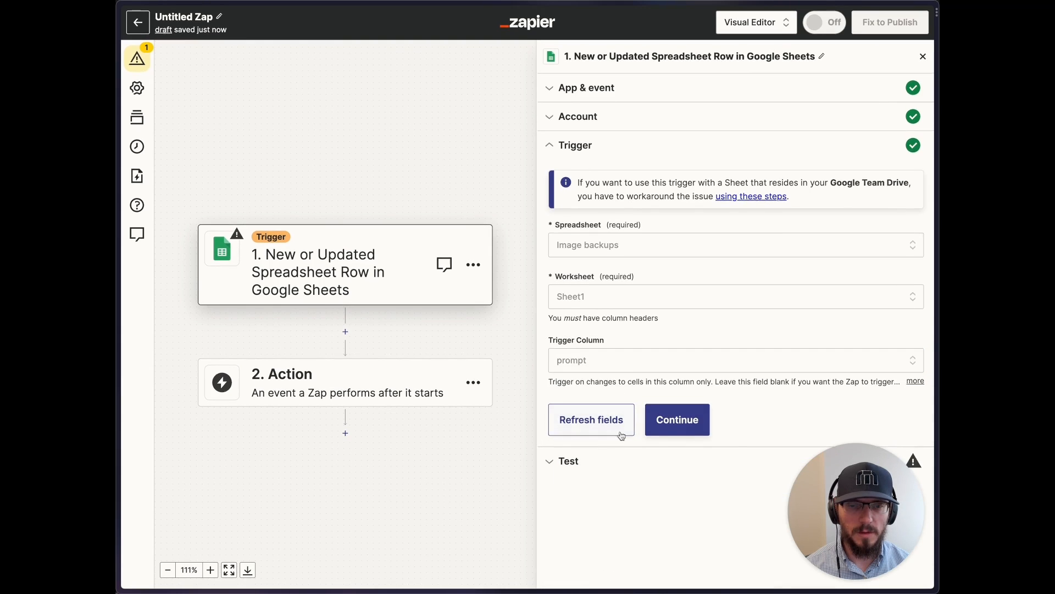
{"action": "left_click", "coordinate": [677, 420]}
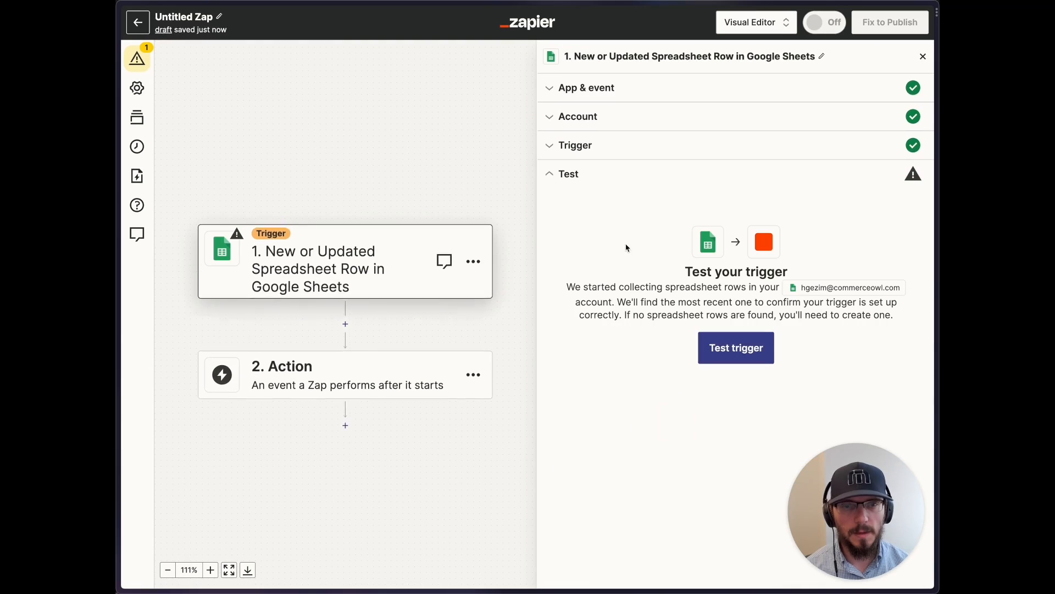
{"action": "left_click", "coordinate": [736, 347]}
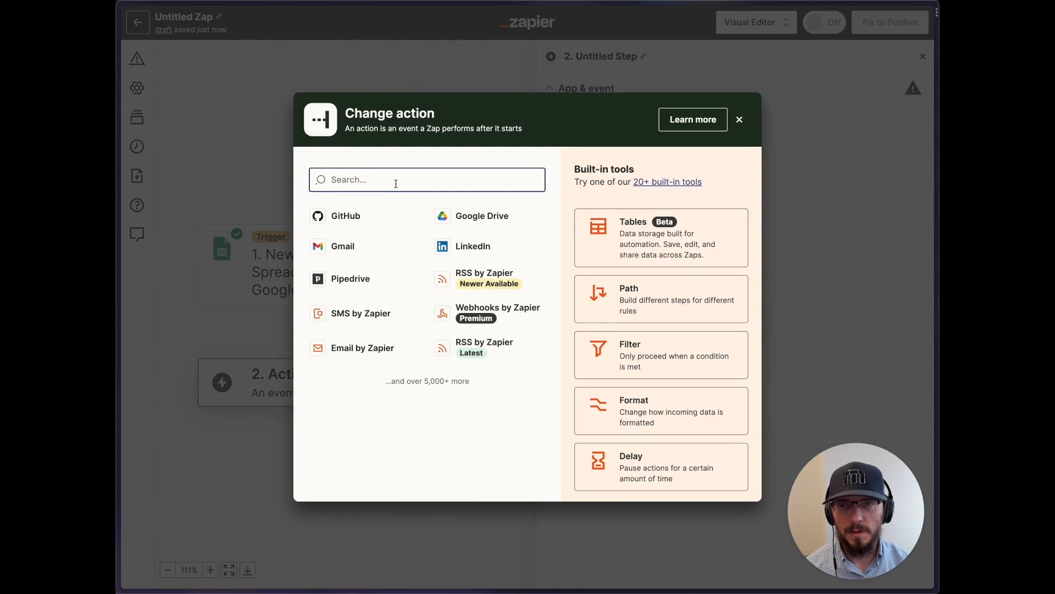
Add an ImagineAPI.dev Generate Image action with Prompt mapped from the row's prompt value
{"action": "type", "text": "imagine"}
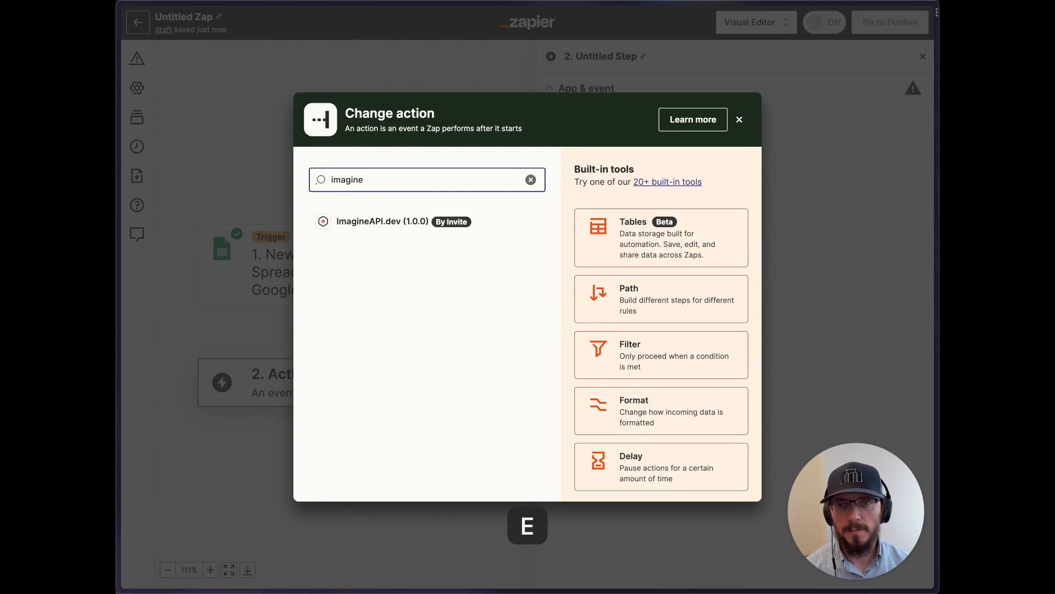
{"action": "left_click", "coordinate": [382, 221]}
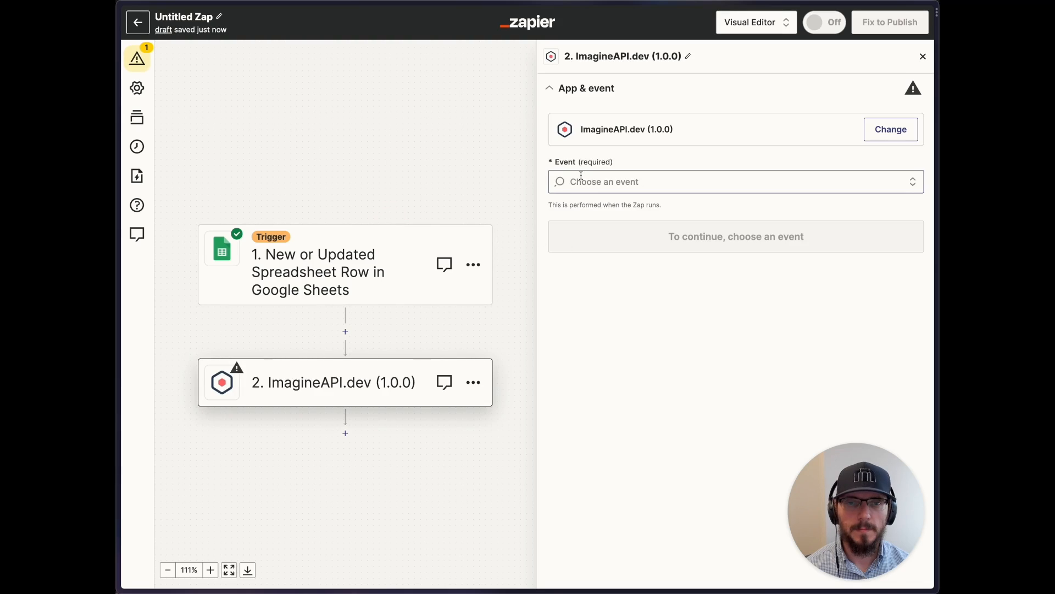
{"action": "left_click", "coordinate": [736, 181]}
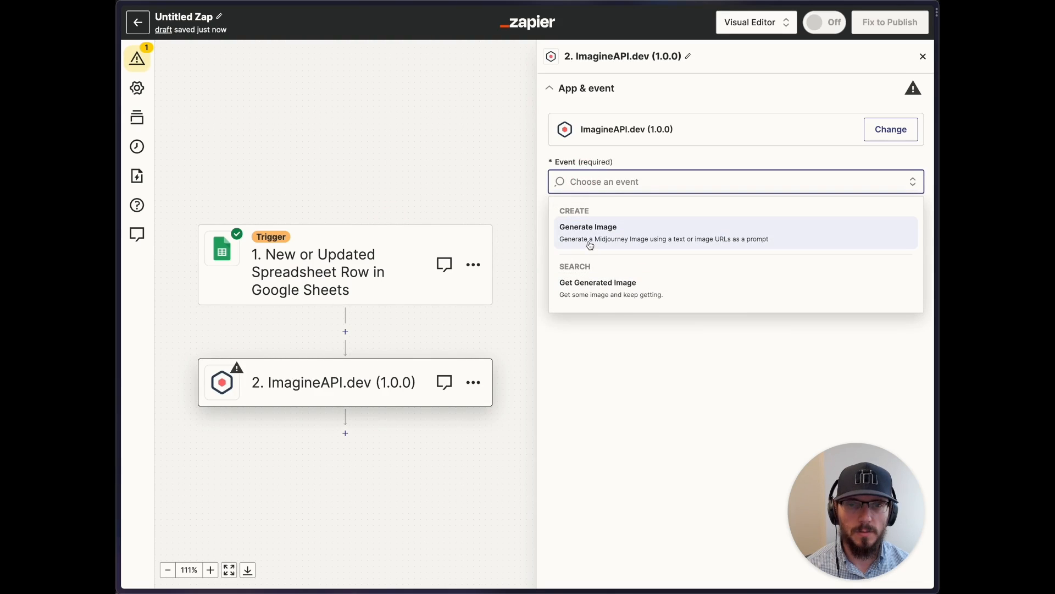
{"action": "mouse_move", "coordinate": [578, 251]}
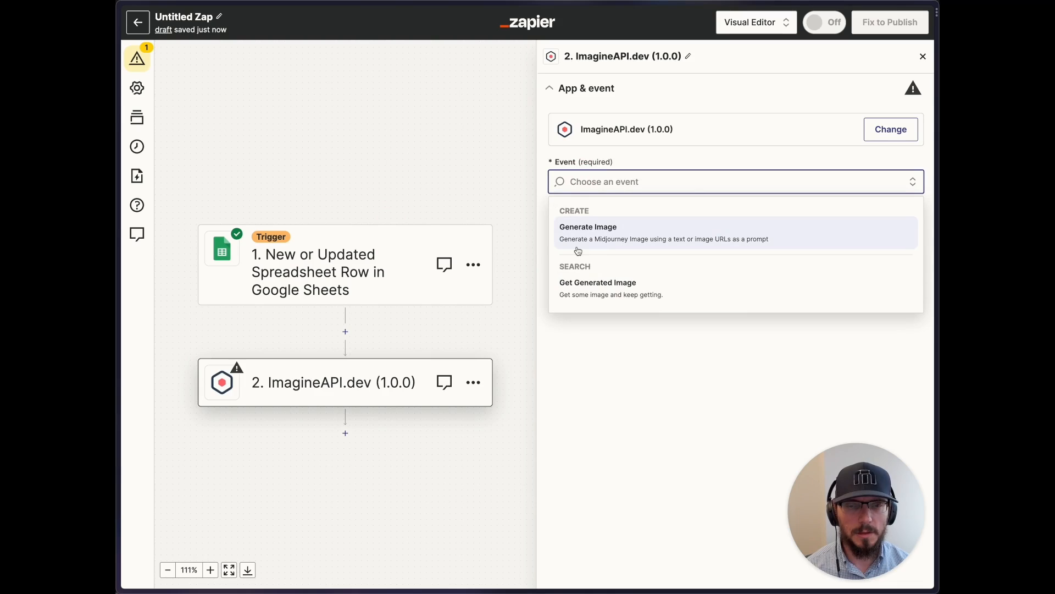
{"action": "mouse_move", "coordinate": [603, 244]}
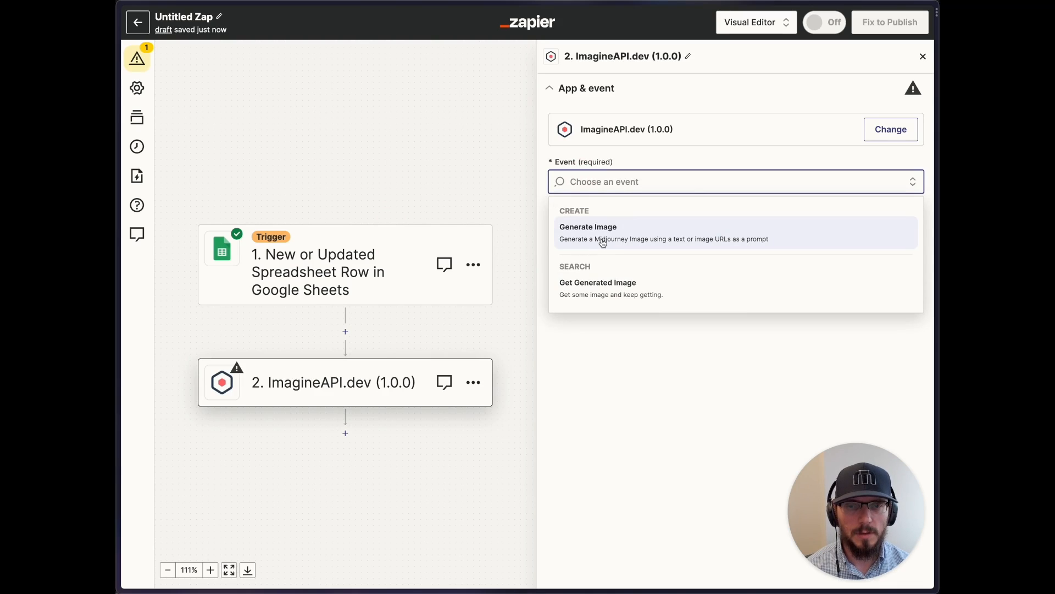
{"action": "left_click", "coordinate": [588, 227]}
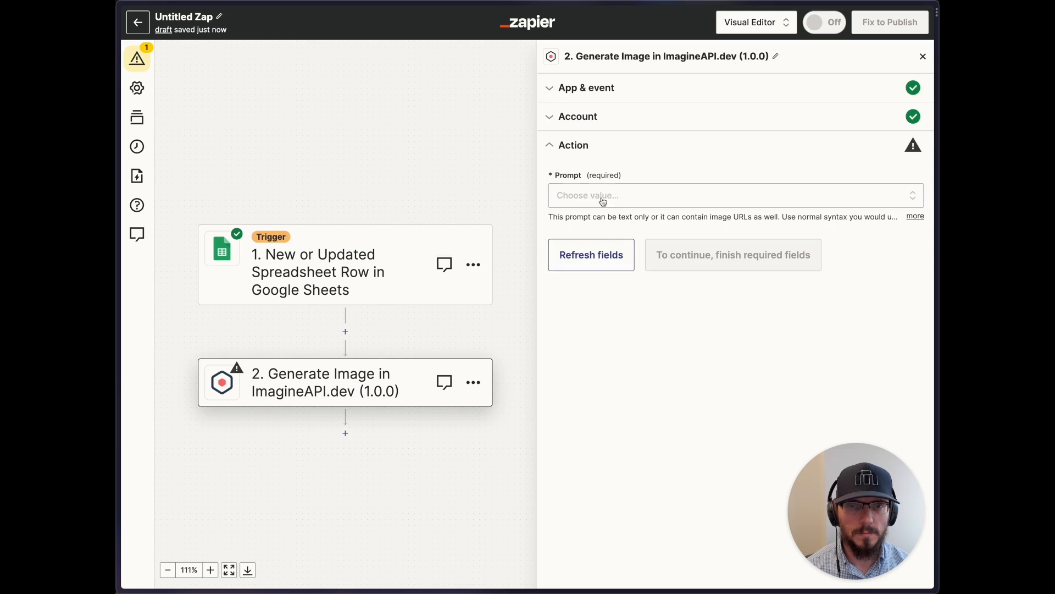
{"action": "left_click", "coordinate": [722, 195]}
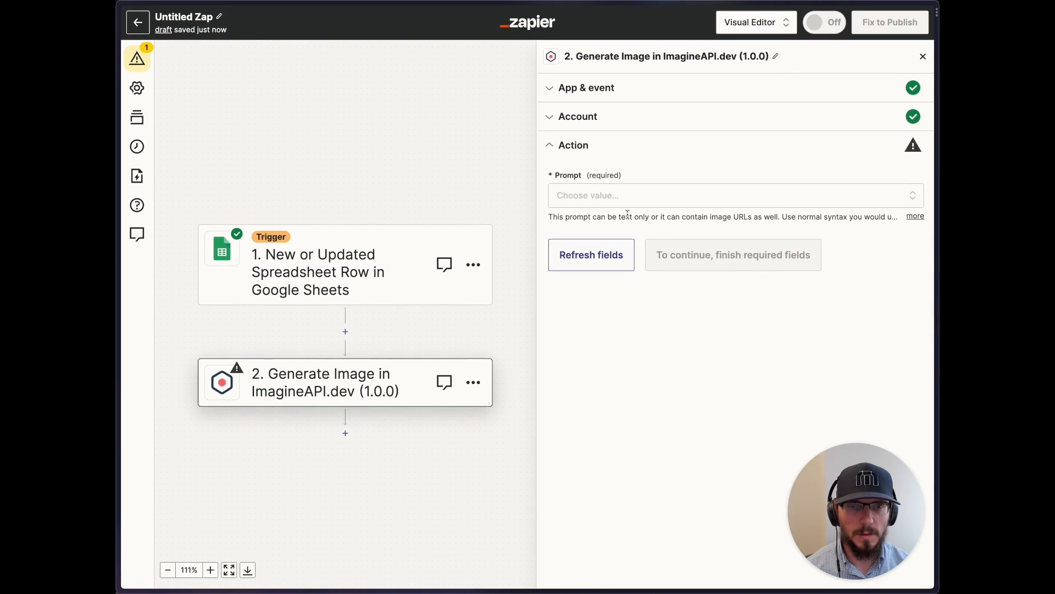
{"action": "left_click", "coordinate": [726, 195]}
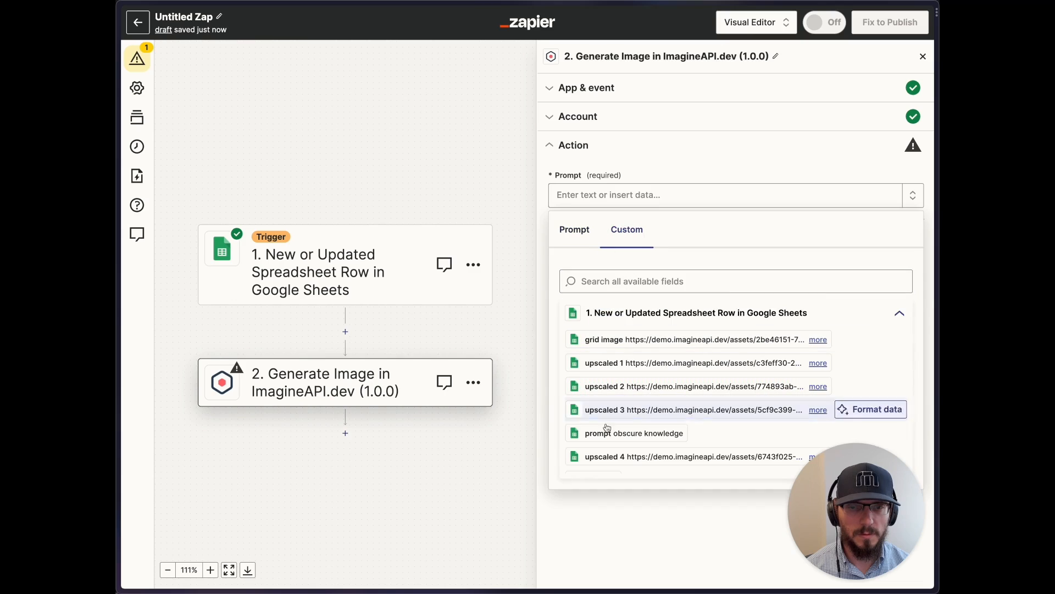
{"action": "left_click", "coordinate": [635, 433]}
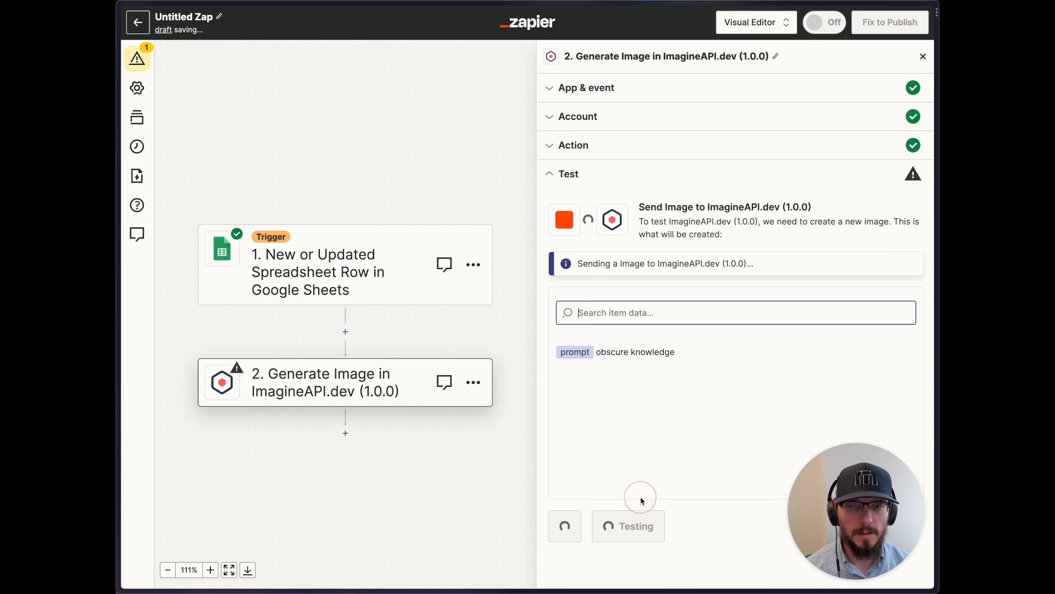
Delete the corn field image in ImagineAPI, then retest the Generate Image step
{"action": "left_click", "coordinate": [628, 526]}
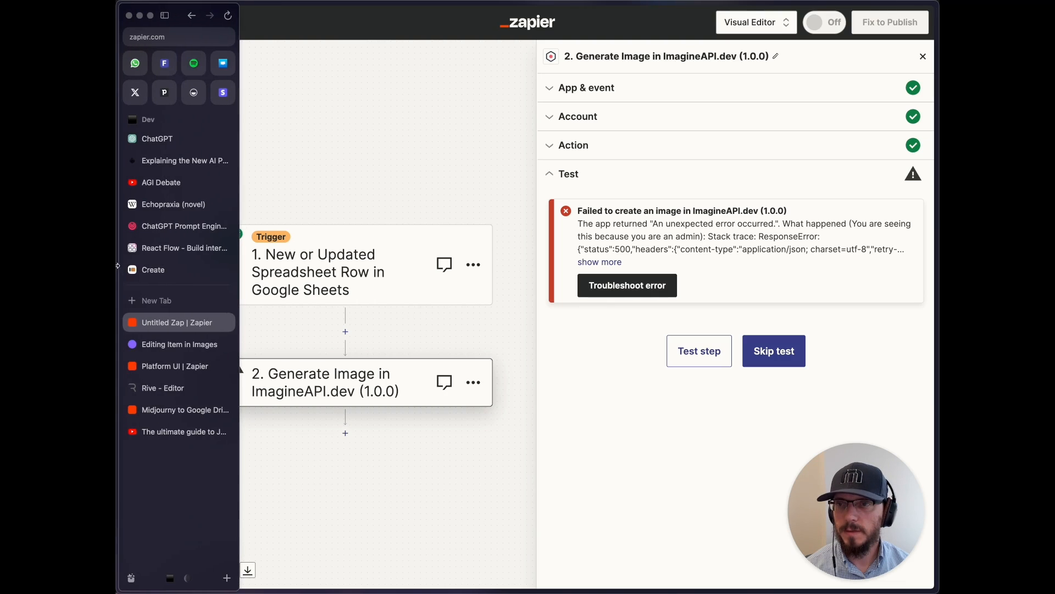
{"action": "left_click", "coordinate": [179, 344]}
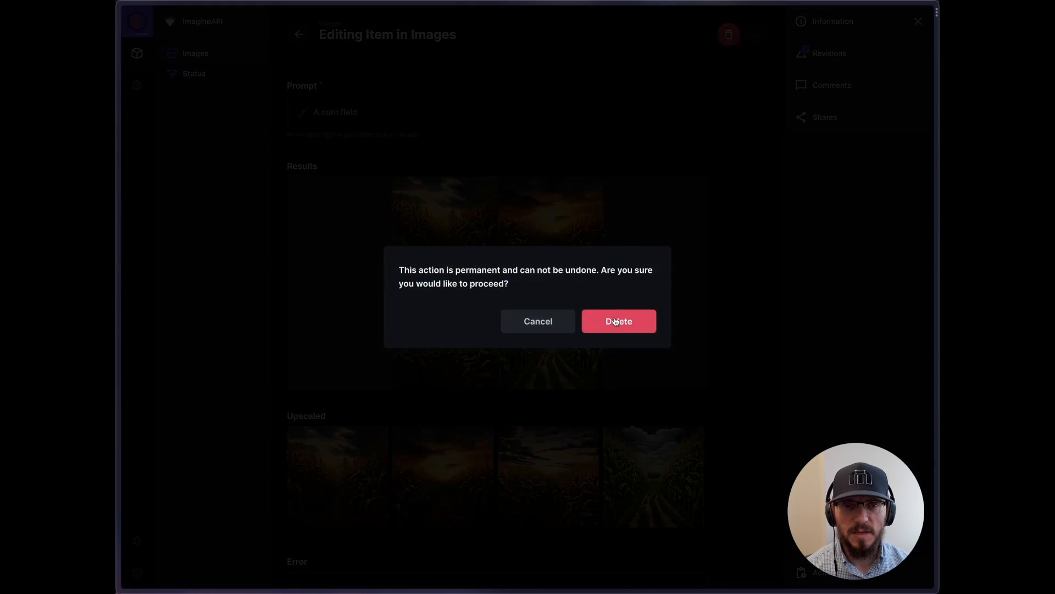
{"action": "left_click", "coordinate": [618, 321]}
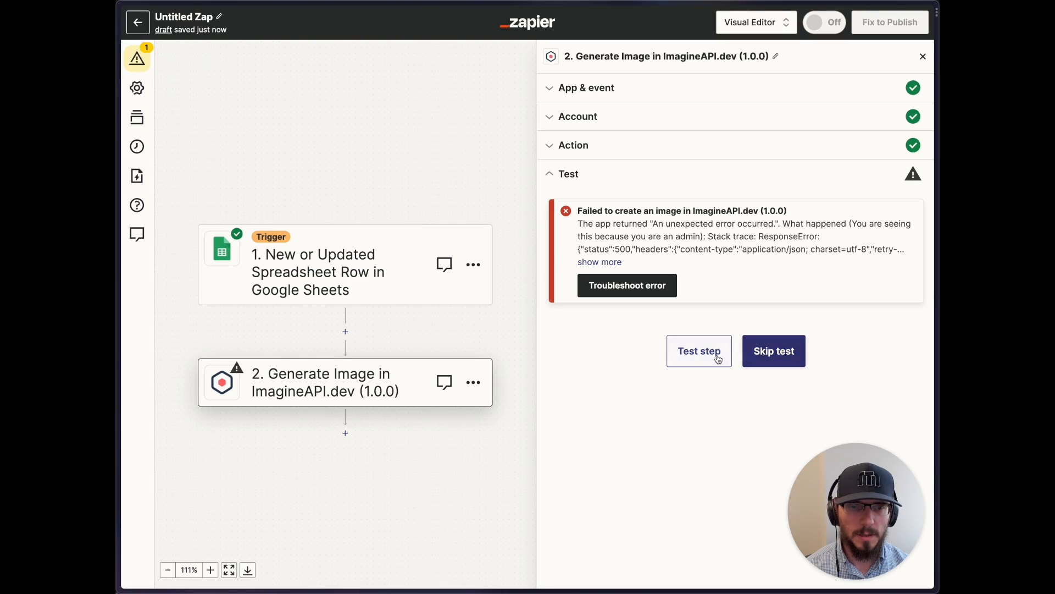
{"action": "left_click", "coordinate": [700, 351]}
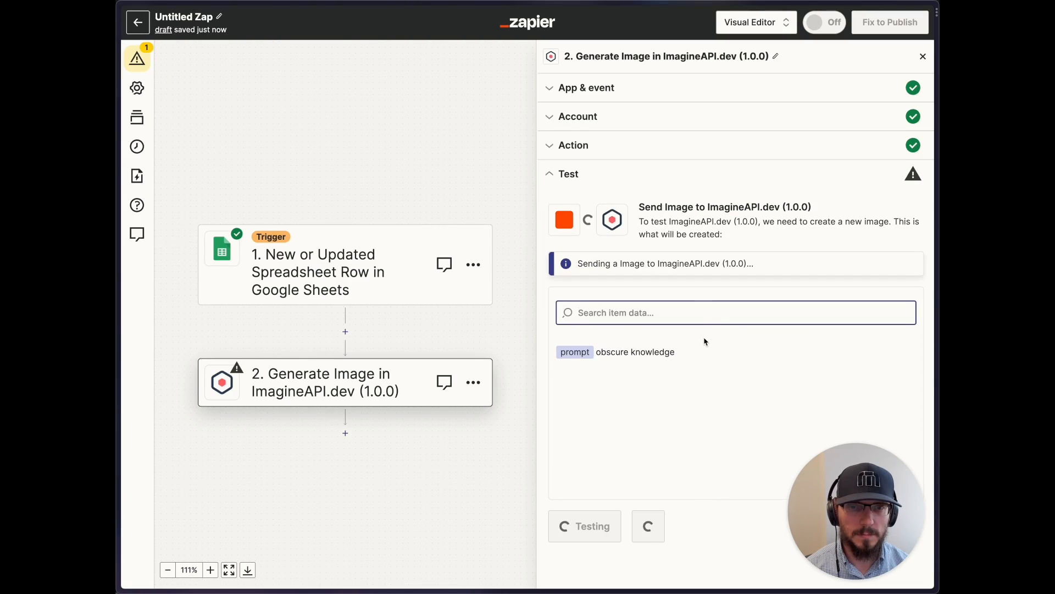
{"action": "left_click", "coordinate": [585, 526]}
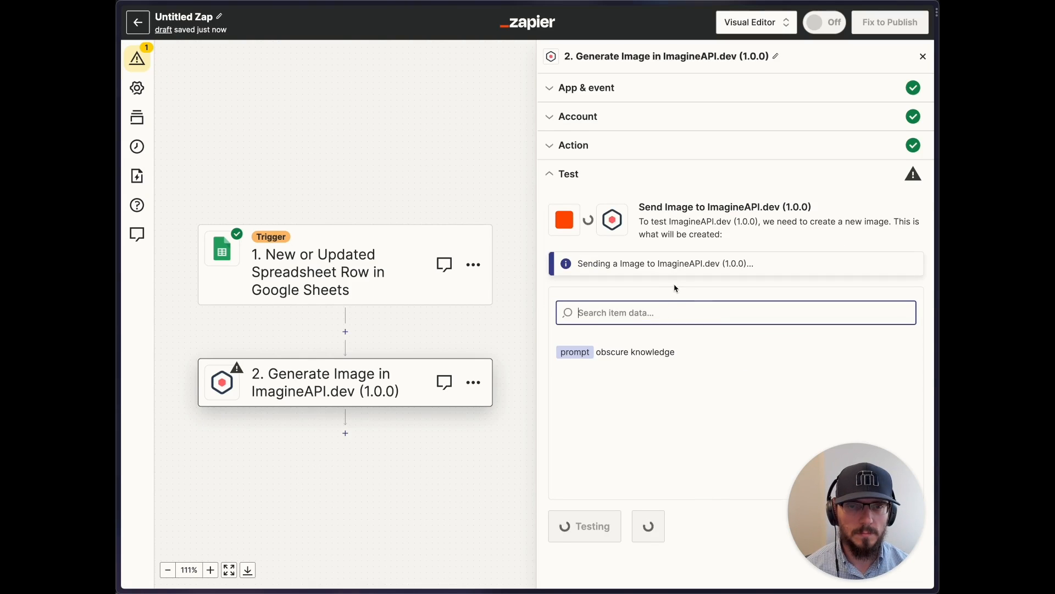
{"action": "left_click", "coordinate": [585, 526]}
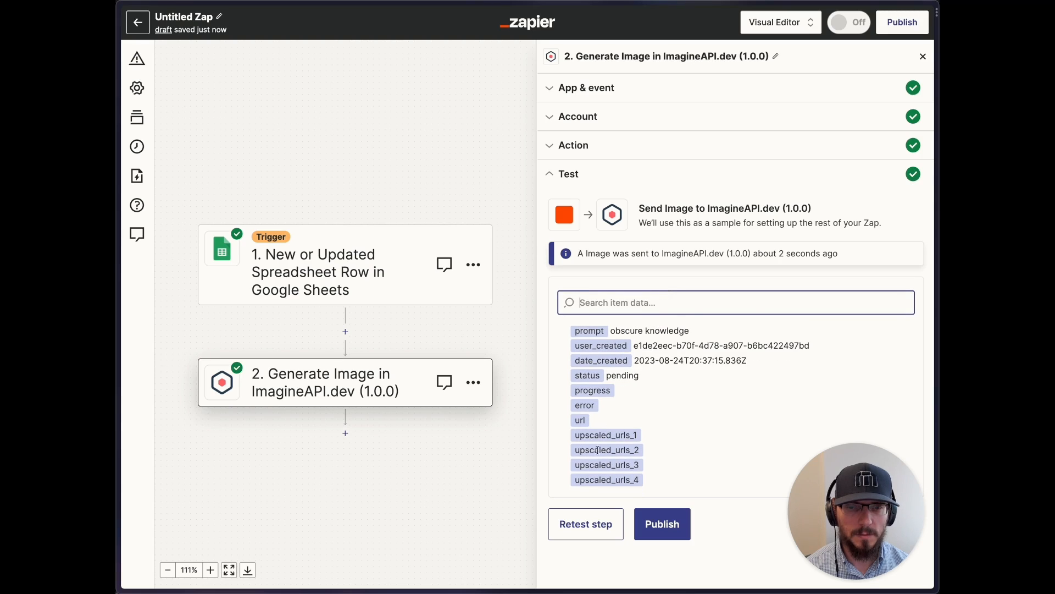
{"action": "mouse_move", "coordinate": [525, 447]}
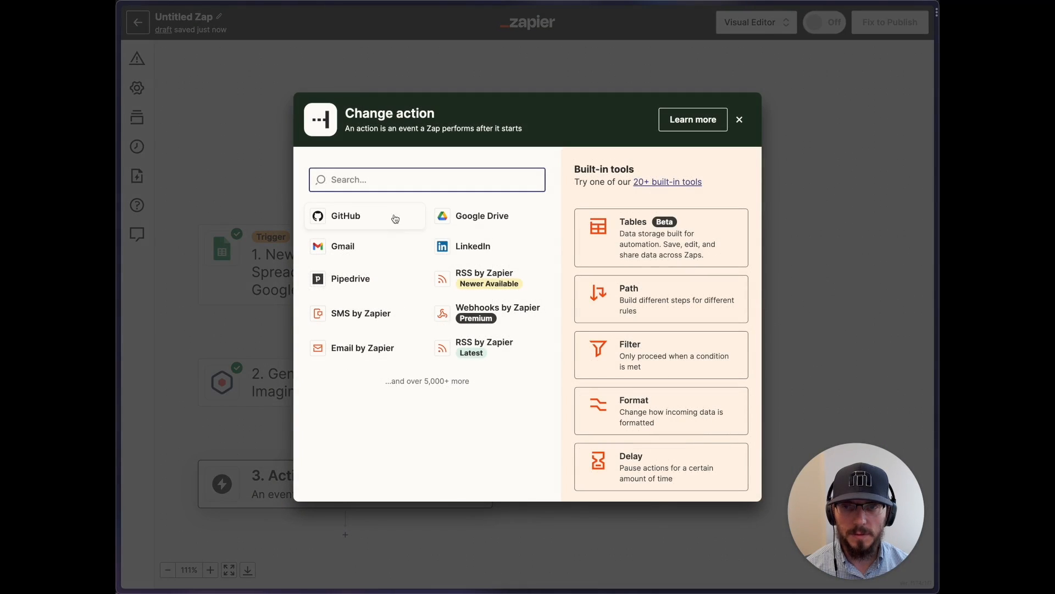
Add a Delay by Zapier step waiting 1 minute and test it
{"action": "type", "text": "dela"}
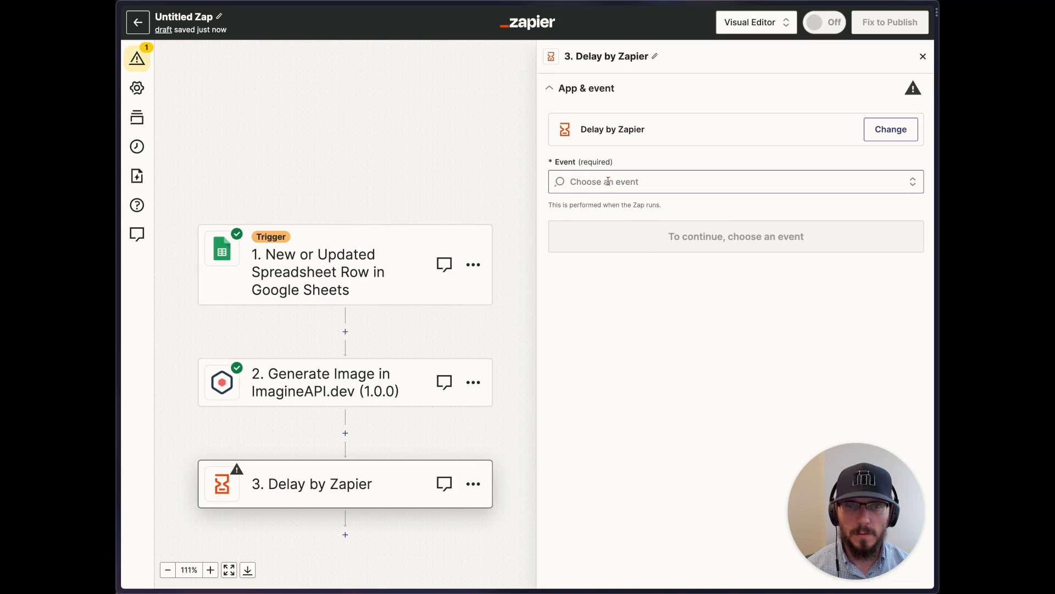
{"action": "left_click", "coordinate": [736, 181]}
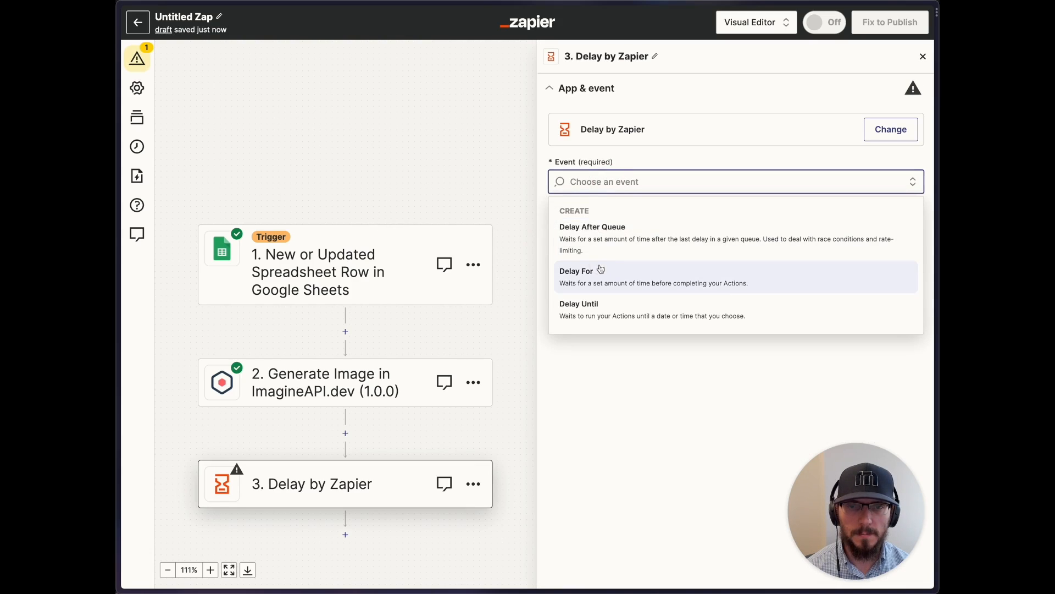
{"action": "left_click", "coordinate": [576, 271]}
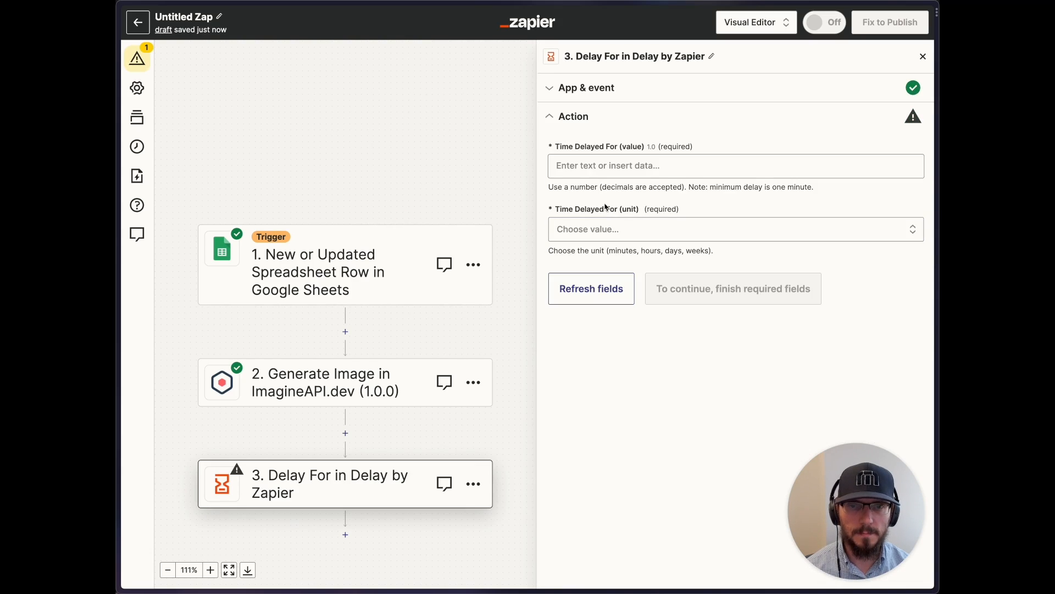
{"action": "type", "text": "1"}
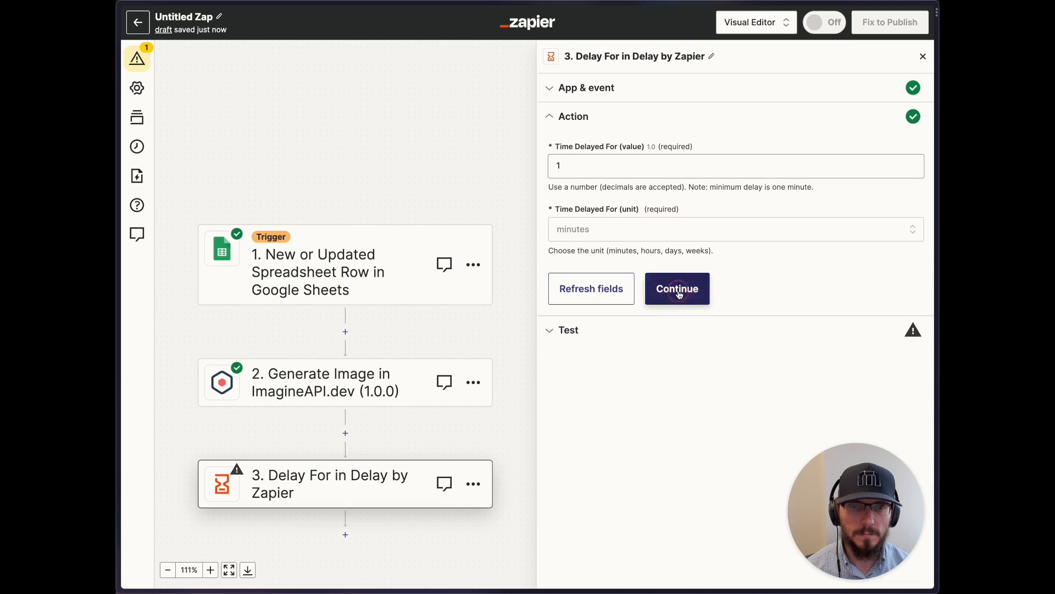
{"action": "left_click", "coordinate": [678, 288]}
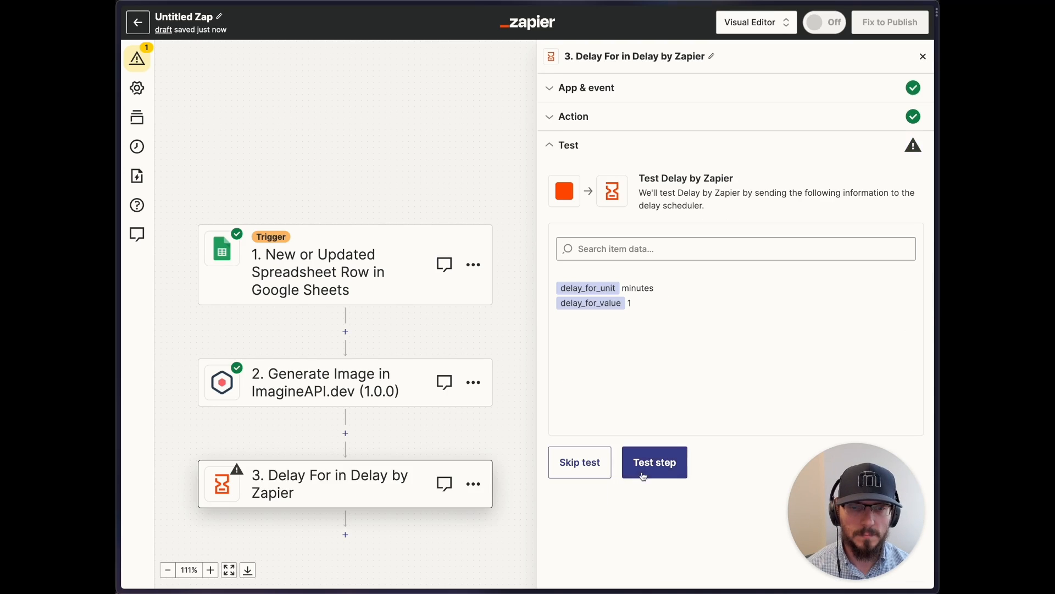
{"action": "left_click", "coordinate": [654, 463]}
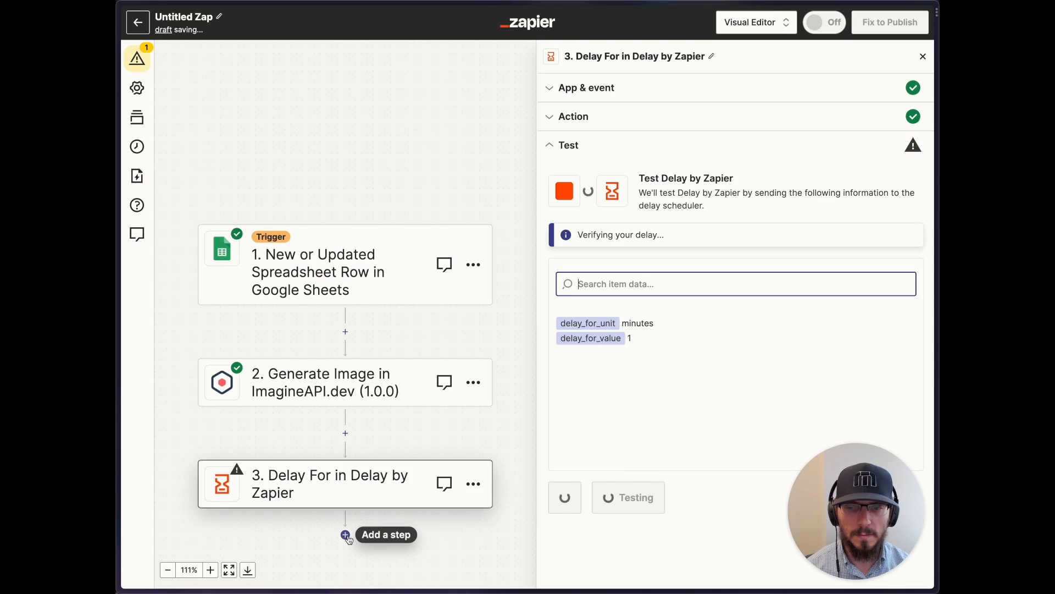
{"action": "left_click", "coordinate": [629, 497]}
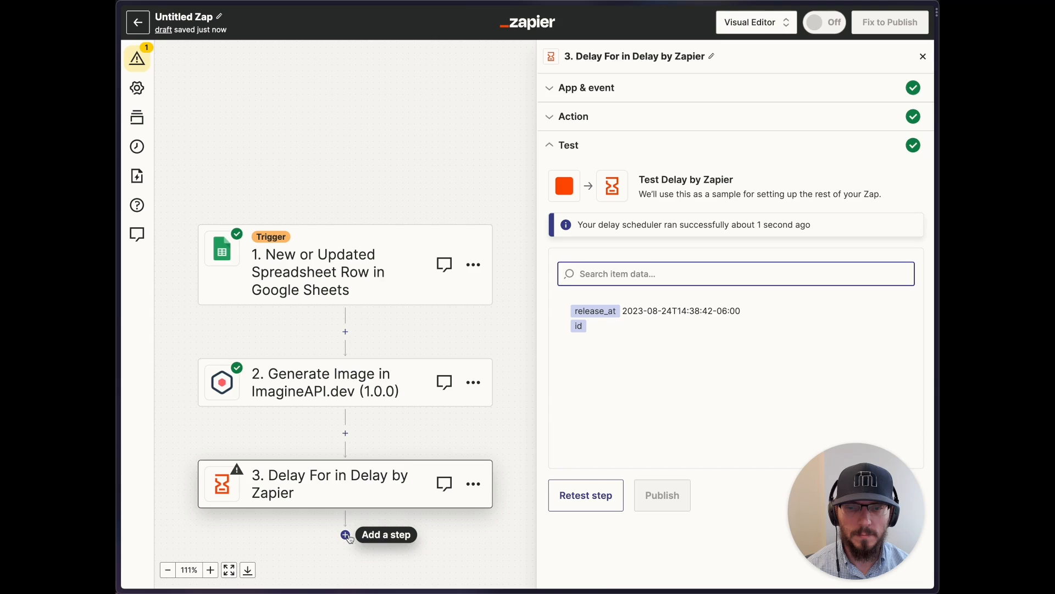
{"action": "left_click", "coordinate": [343, 535]}
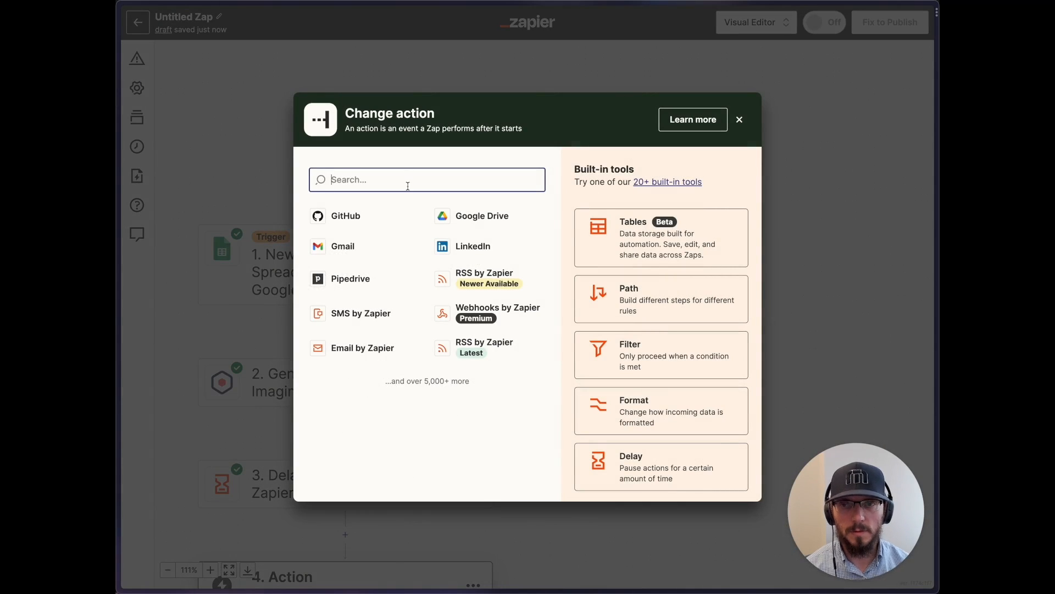
Add an ImagineAPI.dev Get Generated Image step using step 2's image ID, and test it
{"action": "type", "text": "image"}
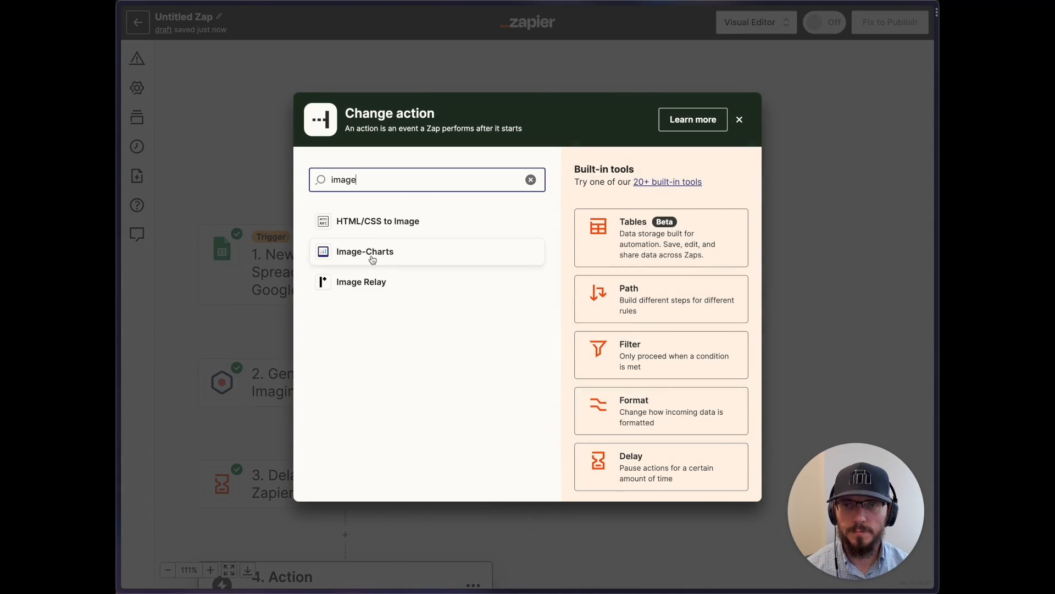
{"action": "left_click", "coordinate": [740, 119]}
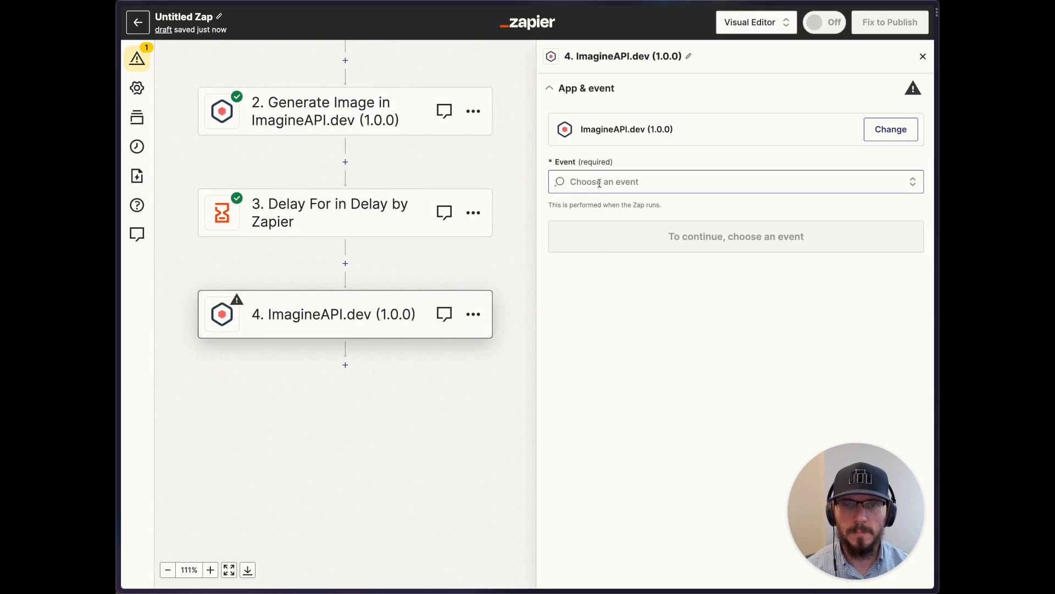
{"action": "left_click", "coordinate": [736, 181]}
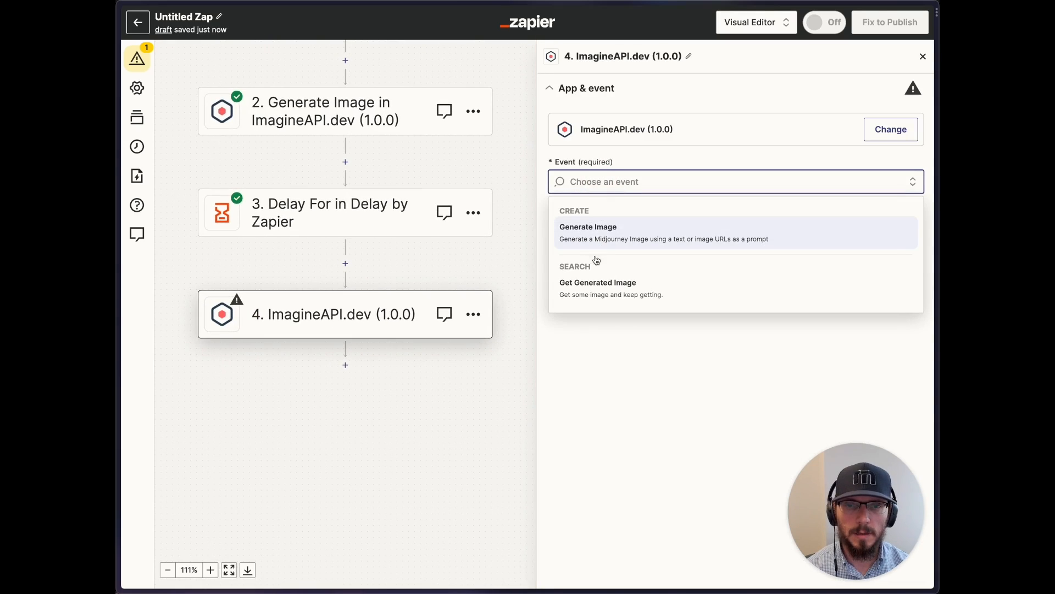
{"action": "left_click", "coordinate": [598, 283]}
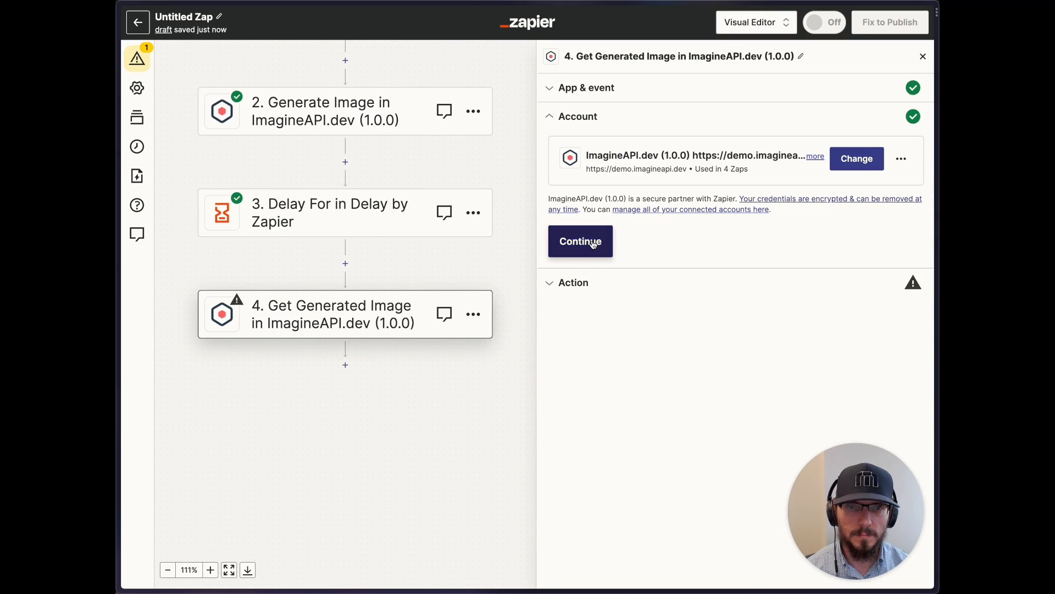
{"action": "left_click", "coordinate": [580, 242]}
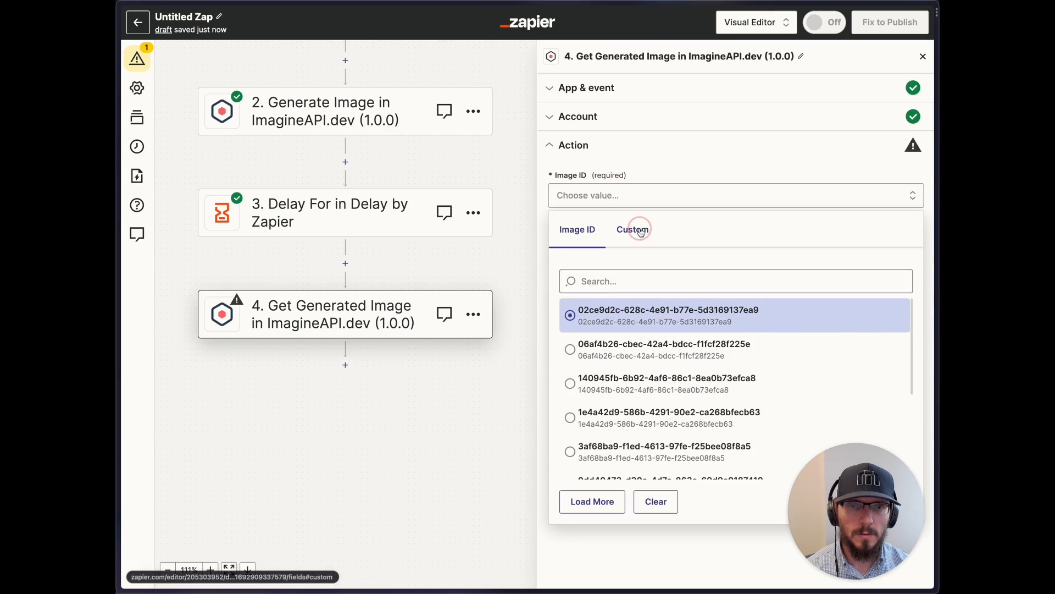
{"action": "left_click", "coordinate": [632, 229]}
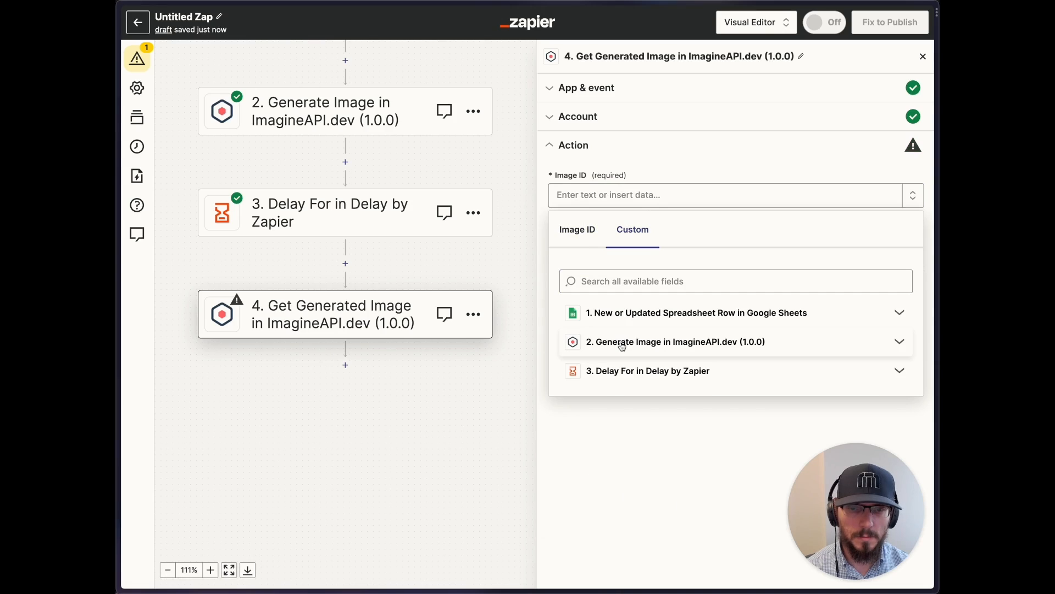
{"action": "left_click", "coordinate": [629, 392]}
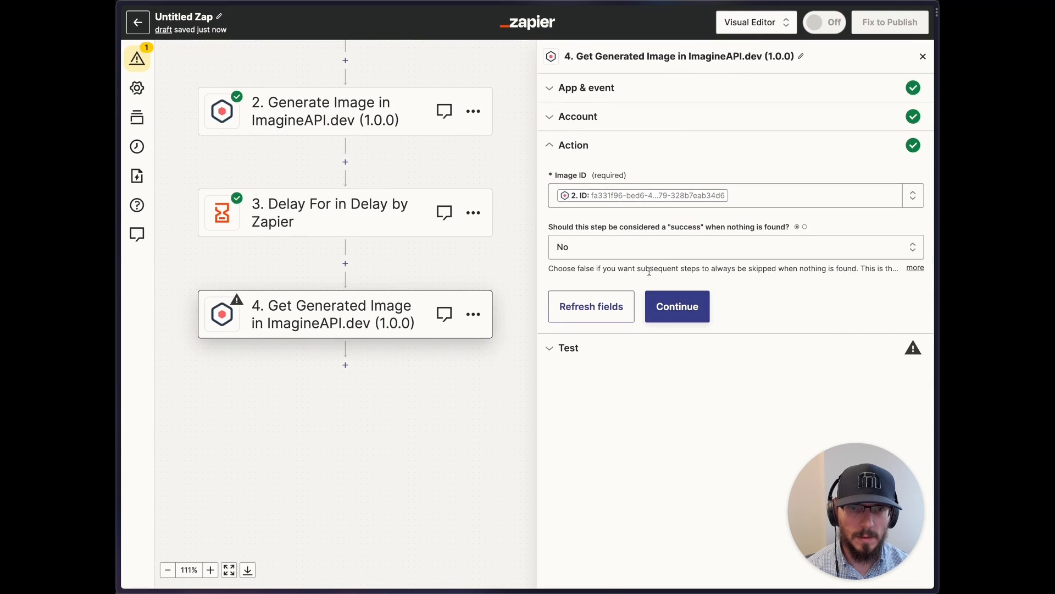
{"action": "left_click", "coordinate": [677, 306]}
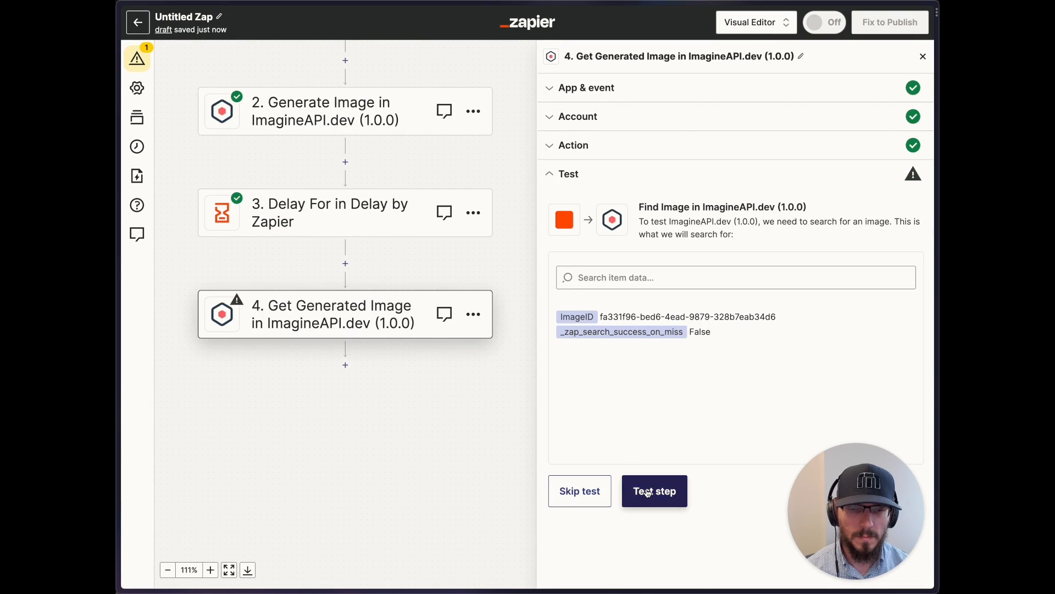
{"action": "left_click", "coordinate": [655, 490]}
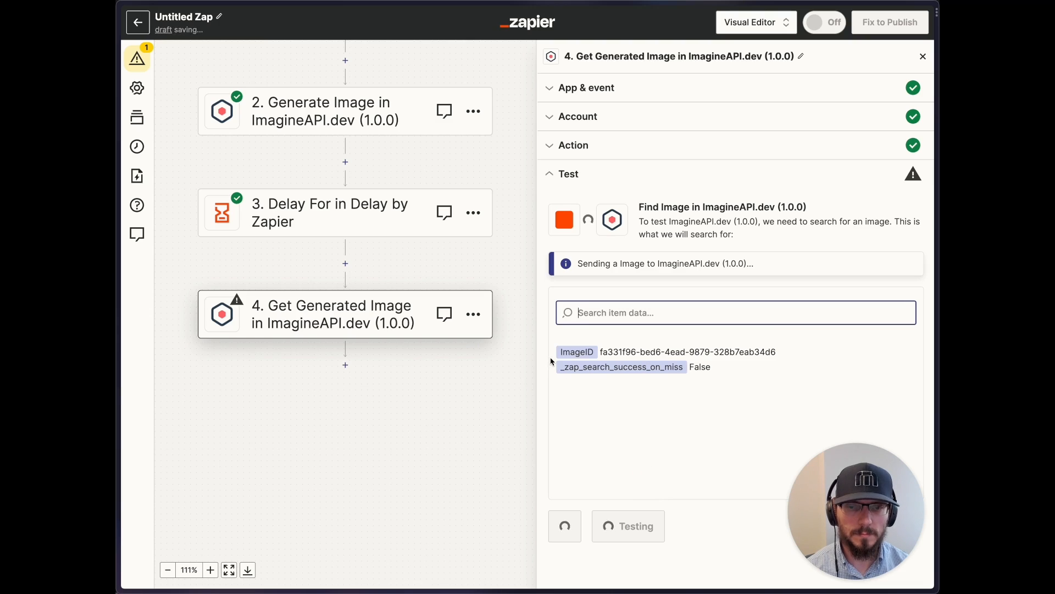
{"action": "left_click", "coordinate": [629, 526]}
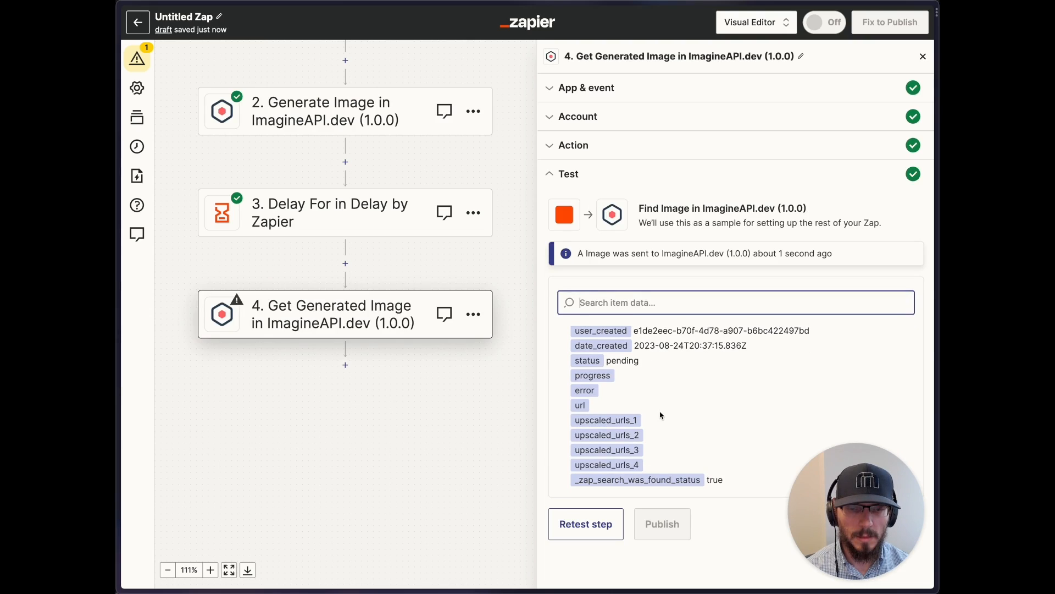
{"action": "mouse_move", "coordinate": [610, 480]}
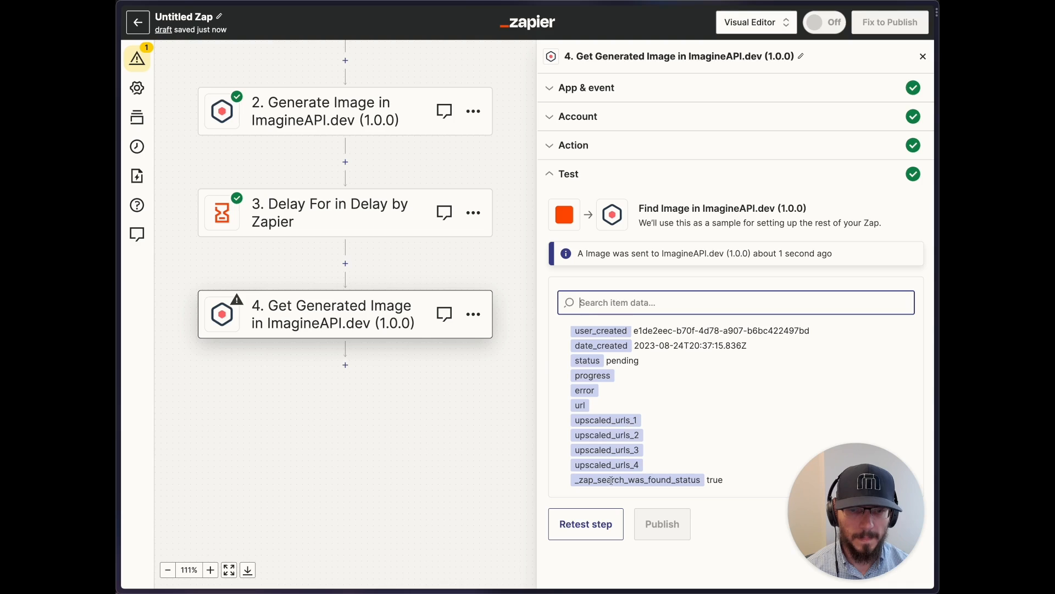
{"action": "mouse_move", "coordinate": [345, 365]}
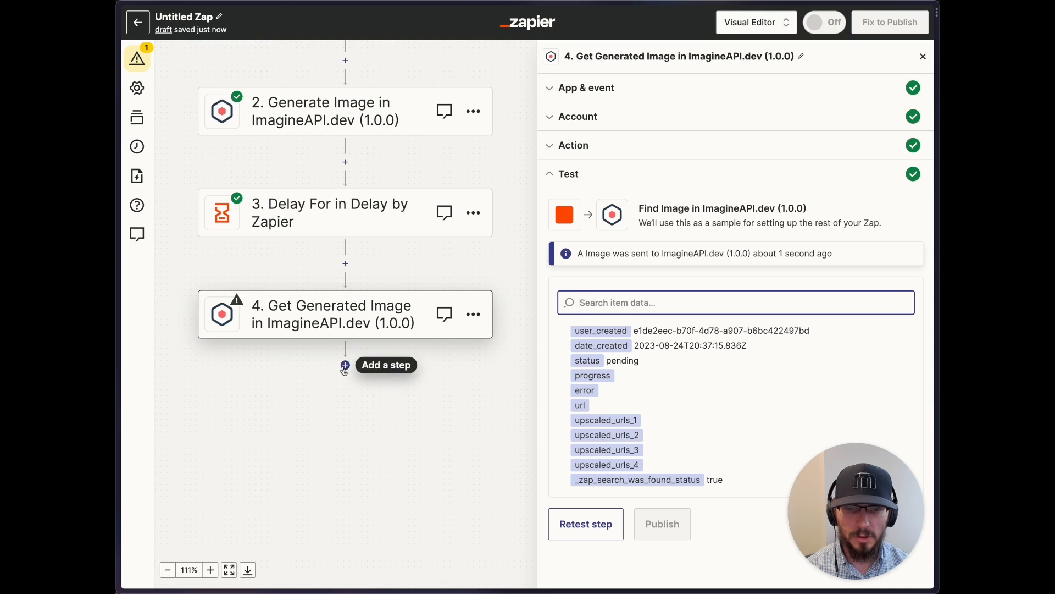
Add a fifth step using Google Sheets
{"action": "left_click", "coordinate": [345, 365]}
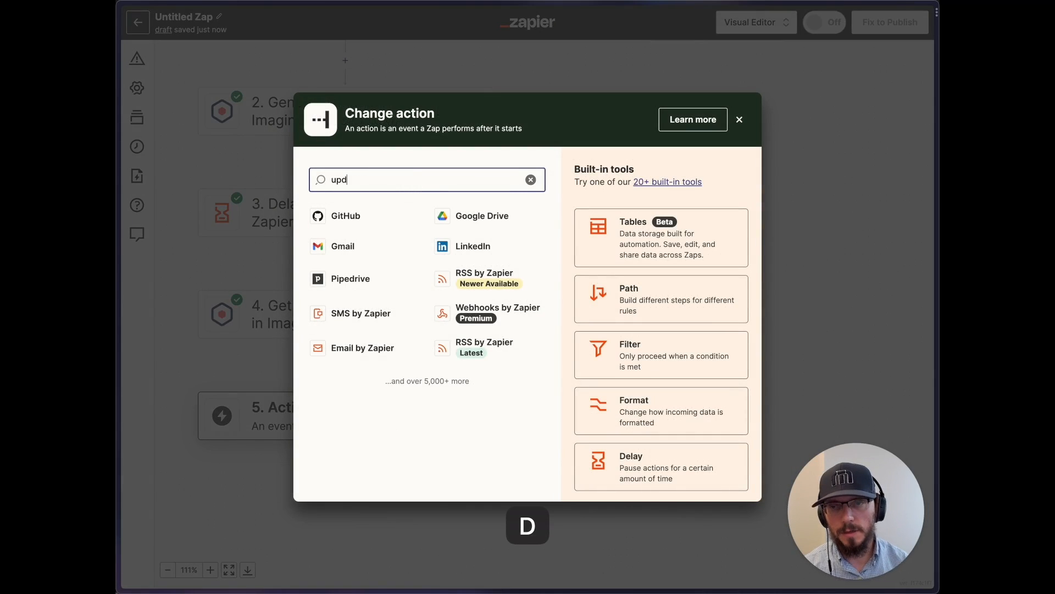
{"action": "type", "text": "sheet"}
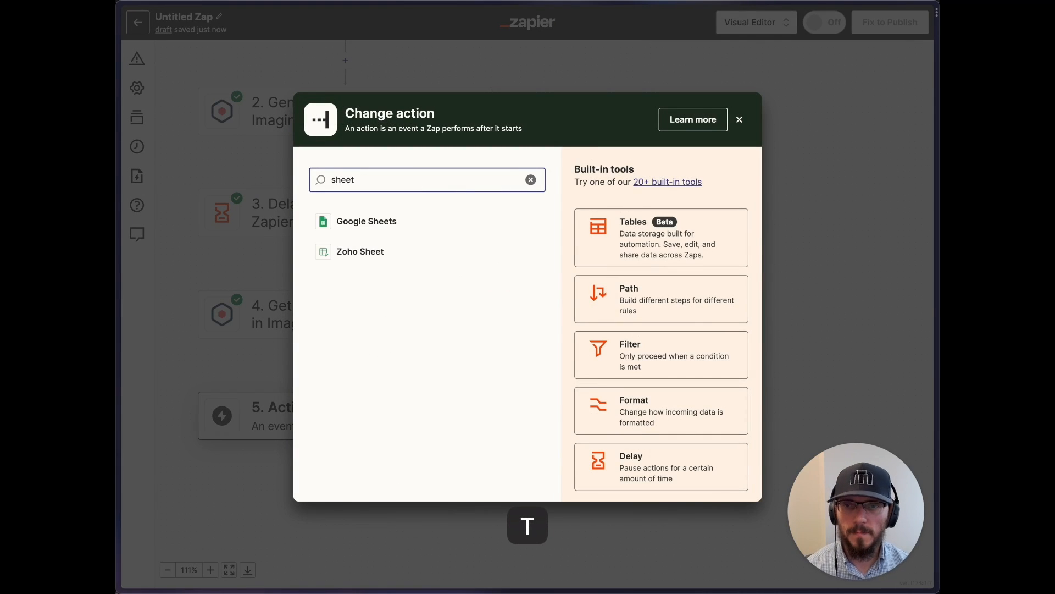
{"action": "left_click", "coordinate": [366, 221]}
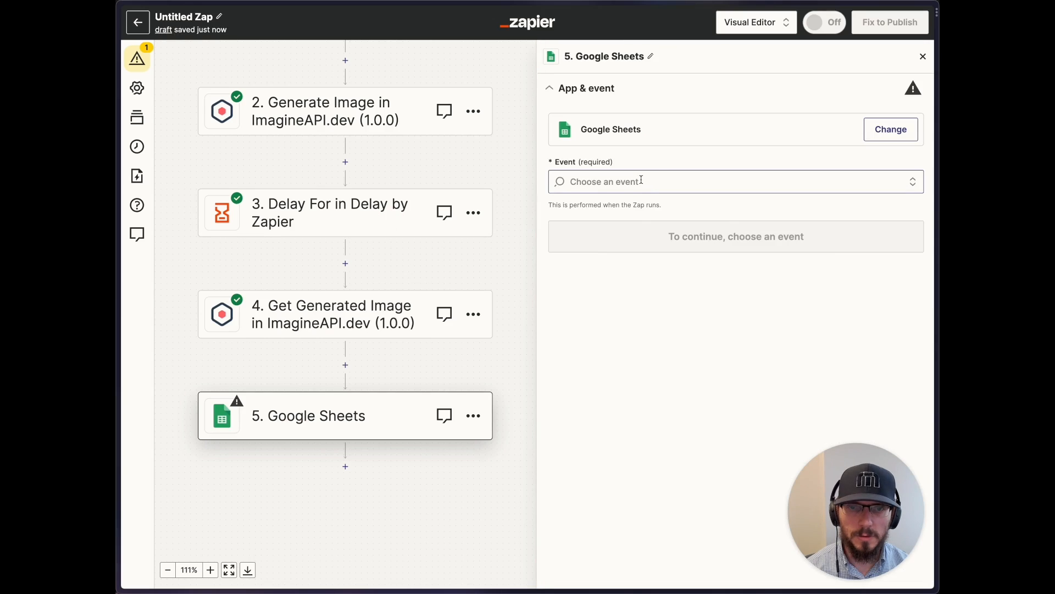
Set step 5 to Update Spreadsheet Row on Image backups, Sheet1, with row from earlier data
{"action": "left_click", "coordinate": [736, 181]}
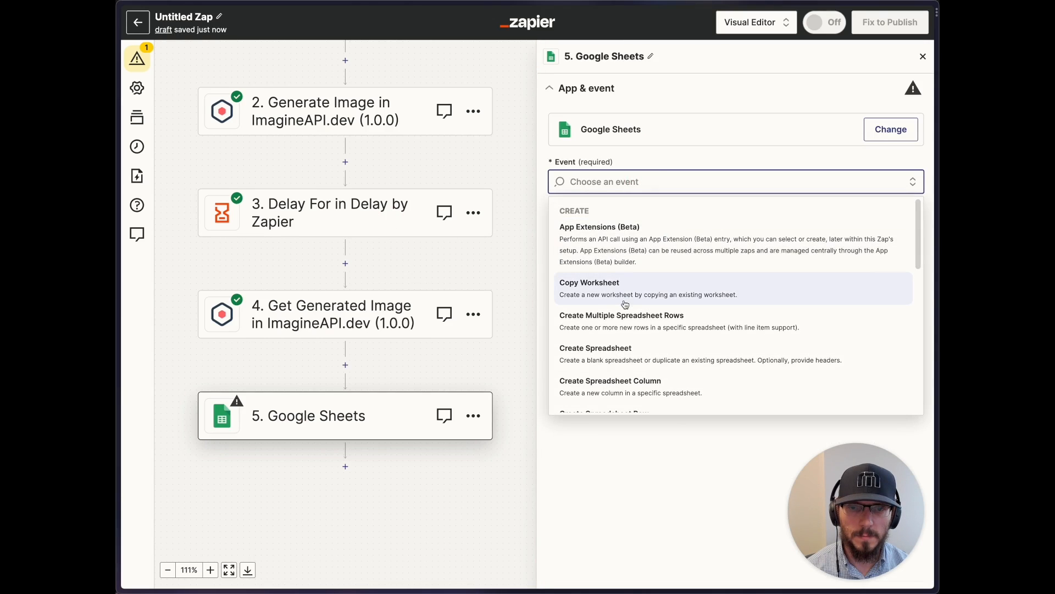
{"action": "type", "text": "upda"}
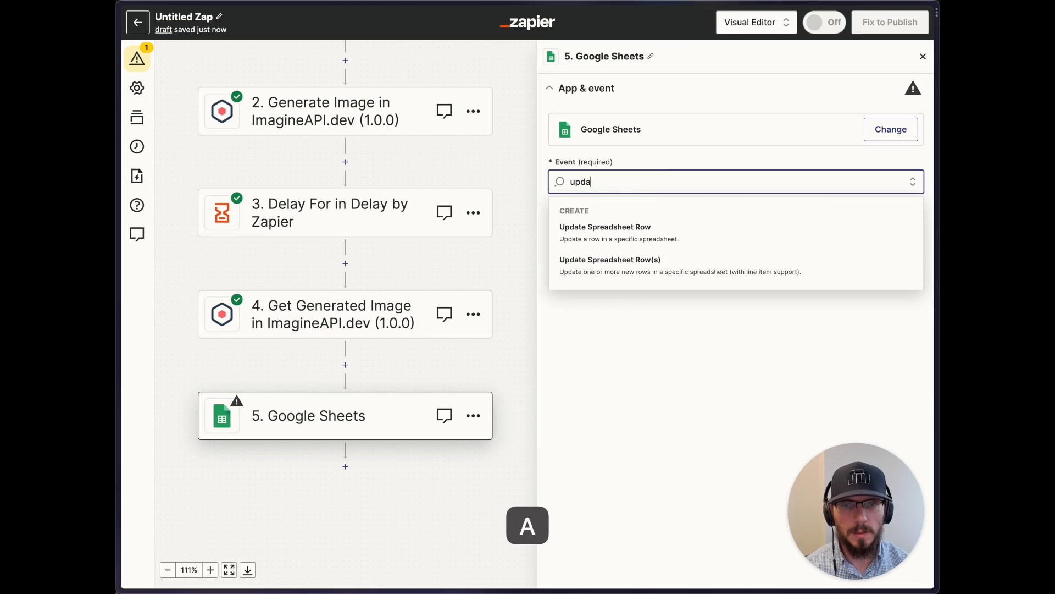
{"action": "left_click", "coordinate": [606, 227]}
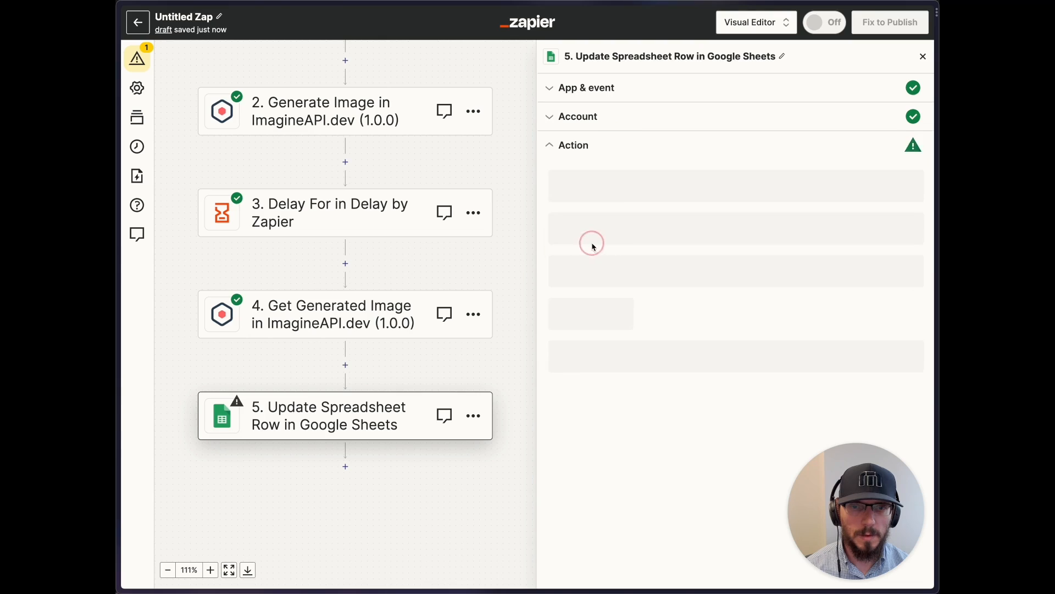
{"action": "left_click", "coordinate": [735, 196]}
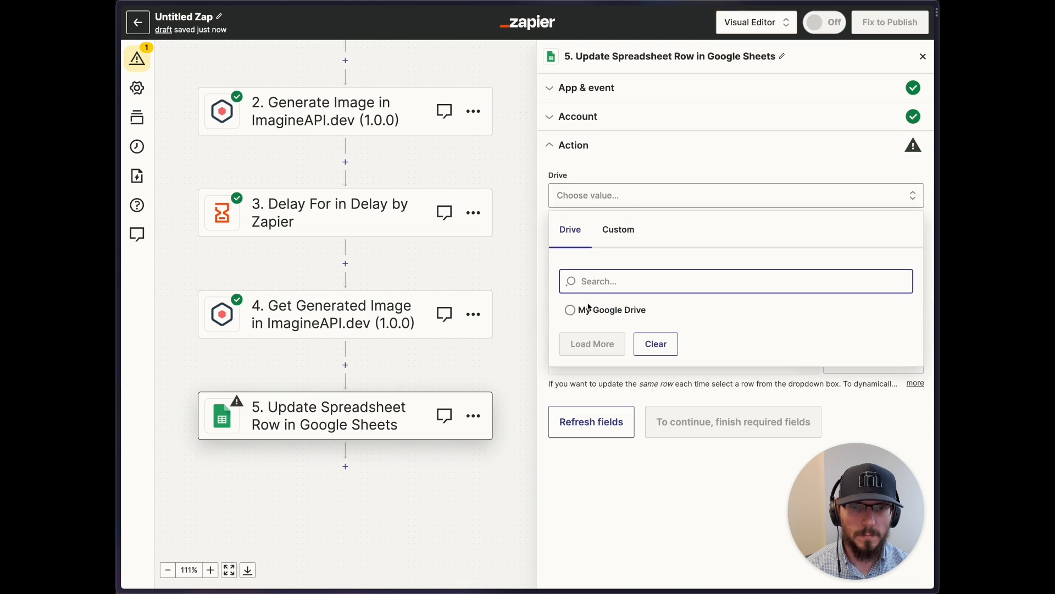
{"action": "left_click", "coordinate": [570, 310]}
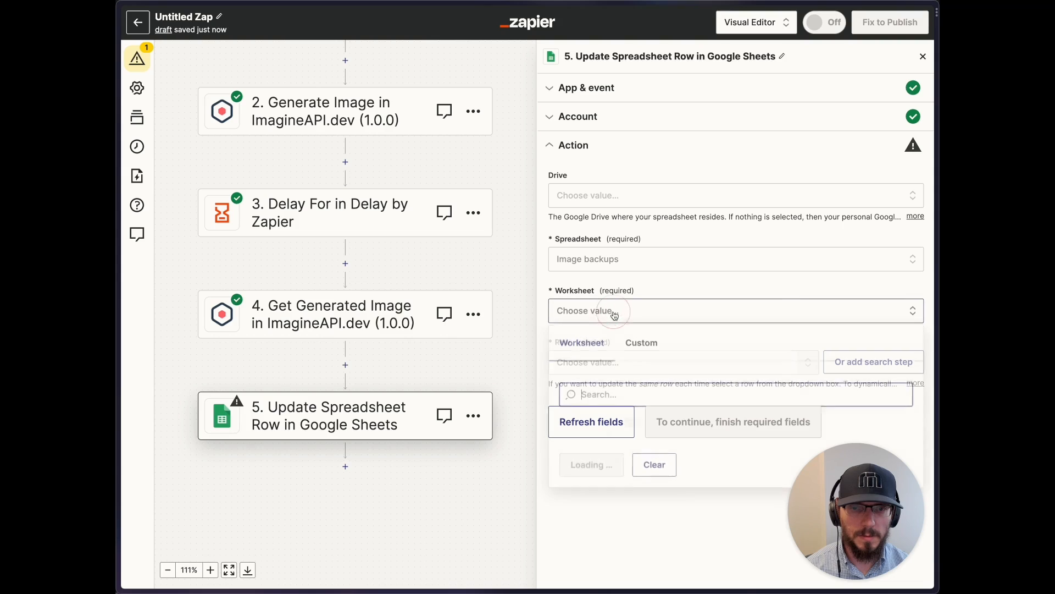
{"action": "left_click", "coordinate": [611, 310]}
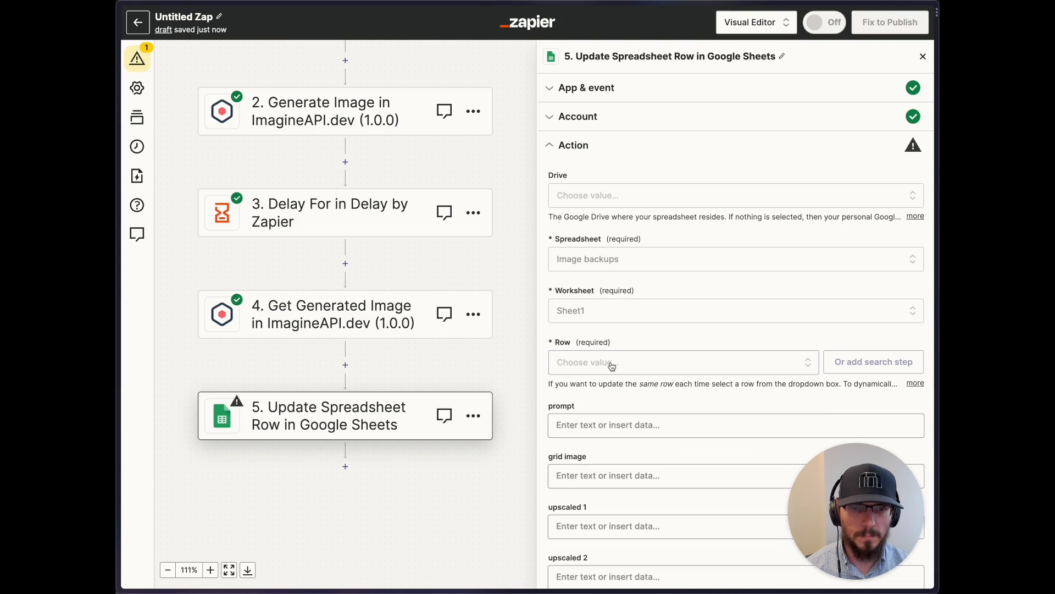
{"action": "left_click", "coordinate": [684, 362]}
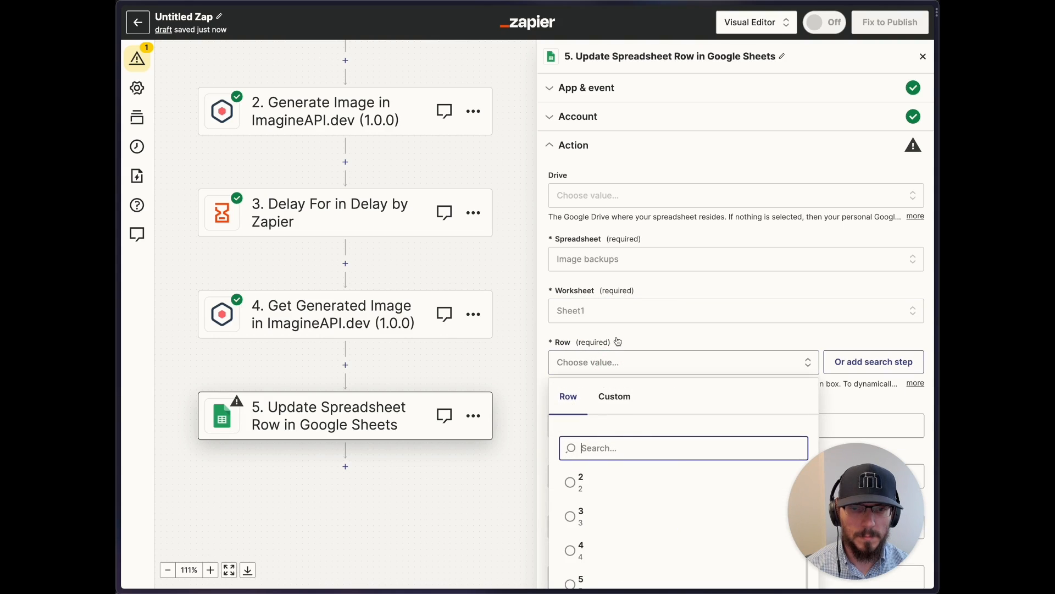
{"action": "left_click", "coordinate": [614, 396]}
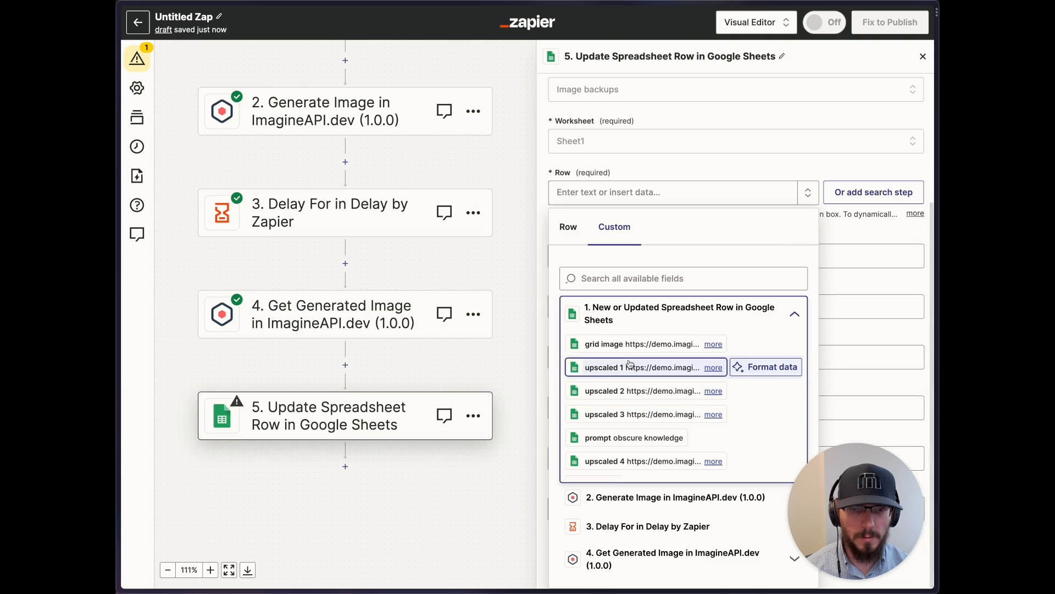
Map the row ID, Grid image URL and Upscaled image URLs 1–4 from step 4
{"action": "left_click", "coordinate": [603, 419]}
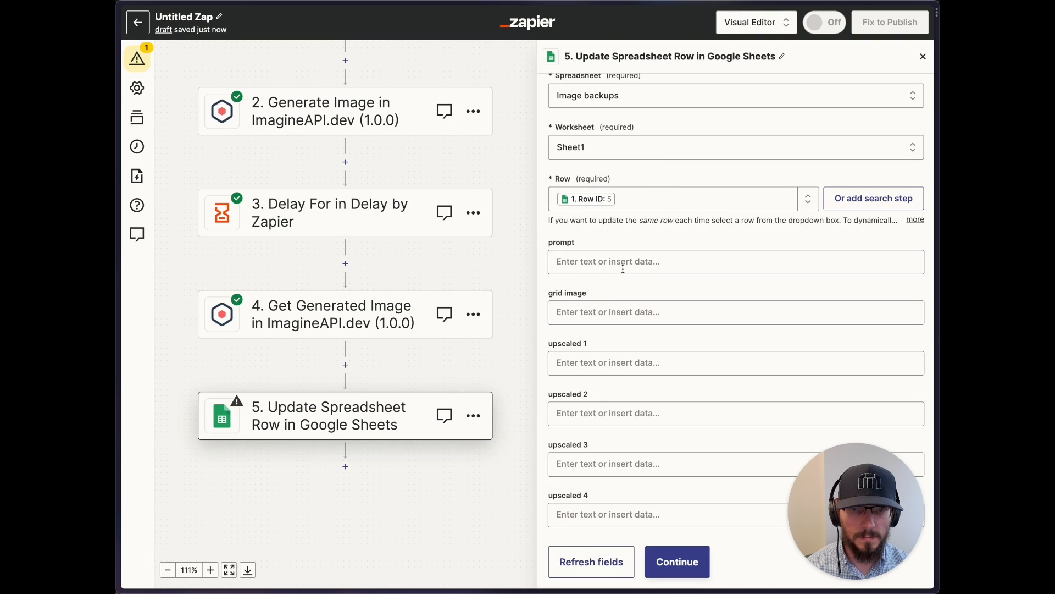
{"action": "scroll", "scroll_direction": "down", "scroll_amount": 3}
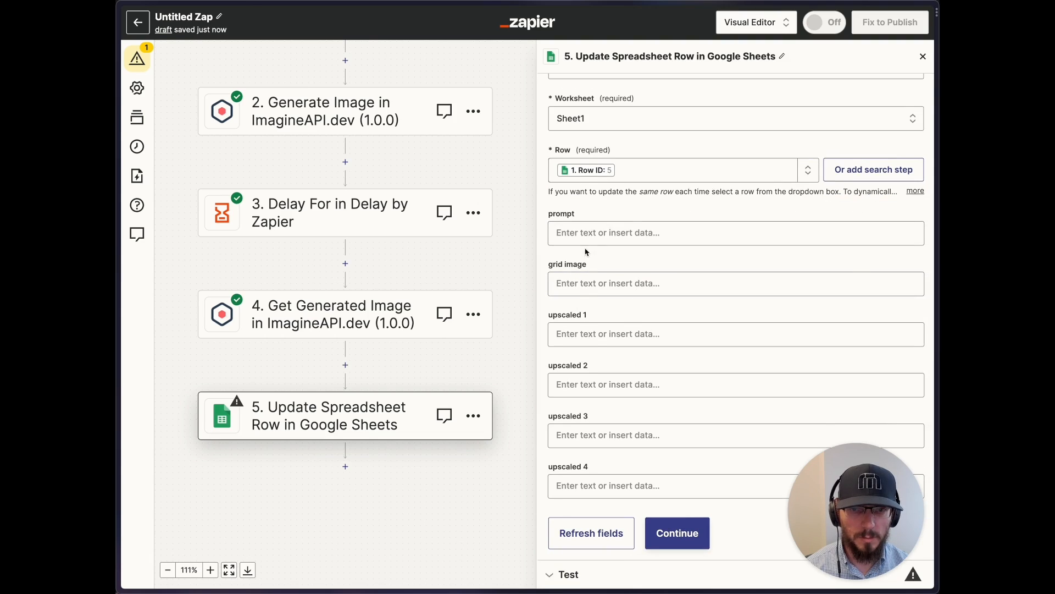
{"action": "left_click", "coordinate": [736, 283]}
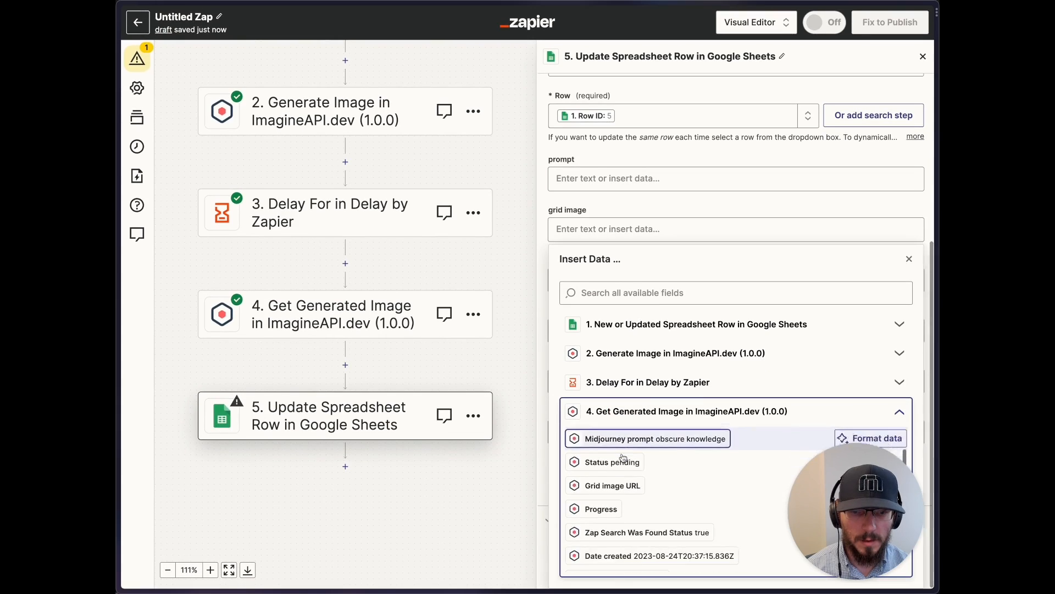
{"action": "left_click", "coordinate": [610, 486]}
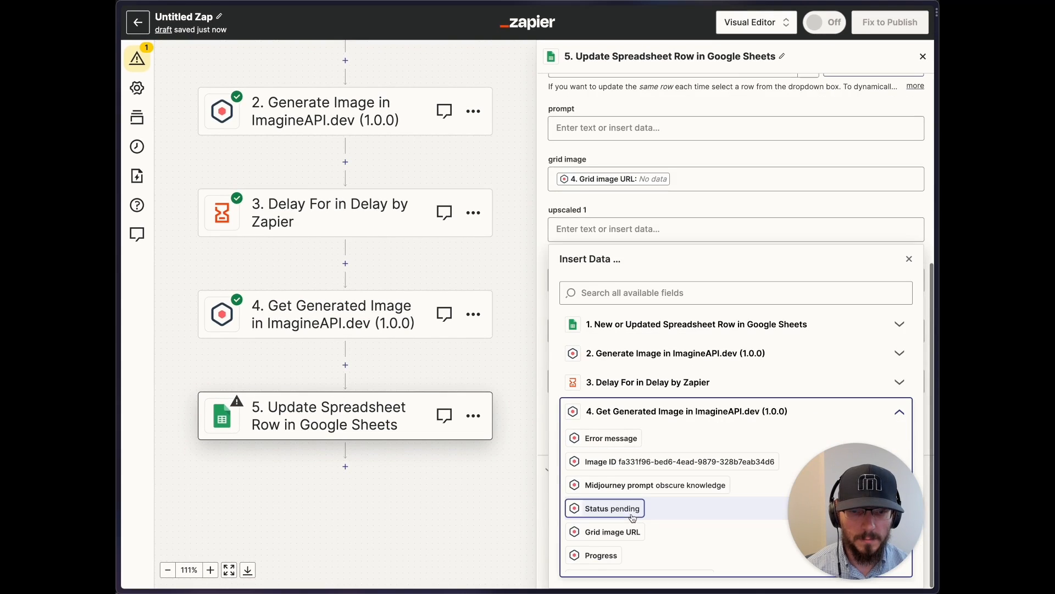
{"action": "scroll", "scroll_direction": "down", "scroll_amount": 3}
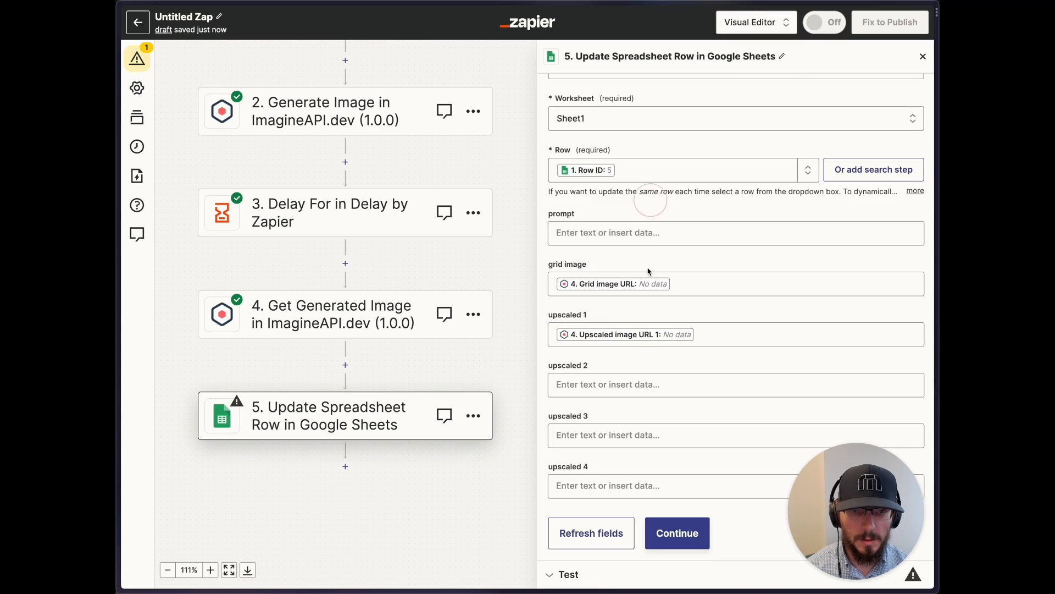
{"action": "left_click", "coordinate": [736, 385]}
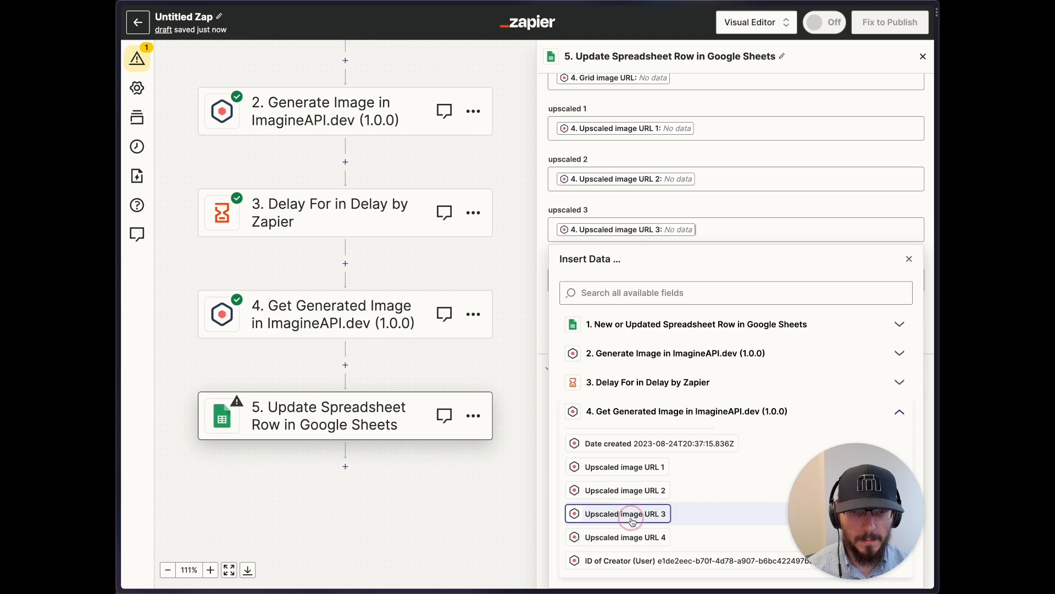
{"action": "left_click", "coordinate": [632, 514]}
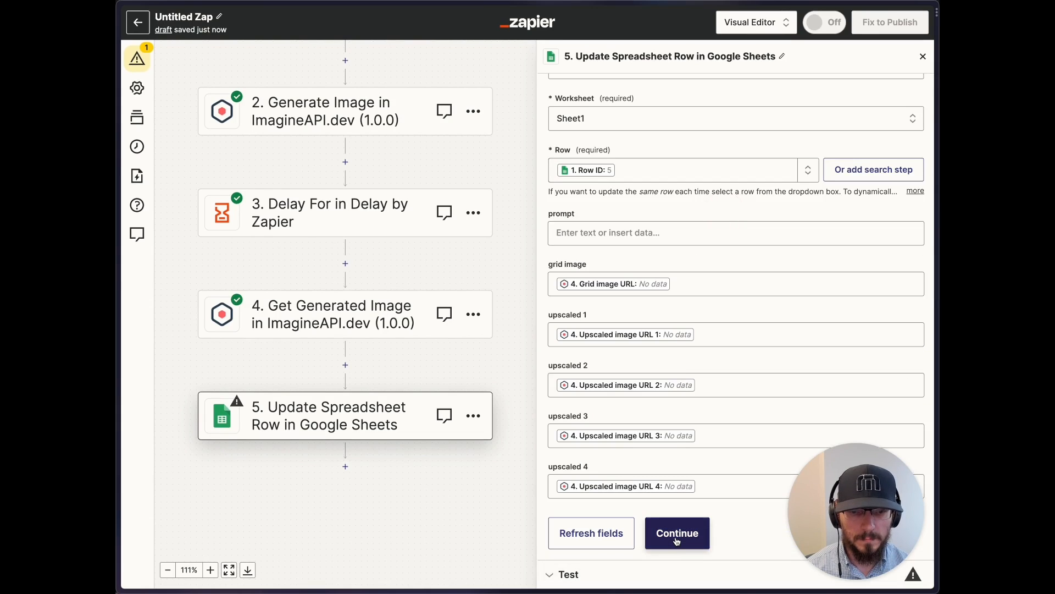
{"action": "left_click", "coordinate": [677, 533]}
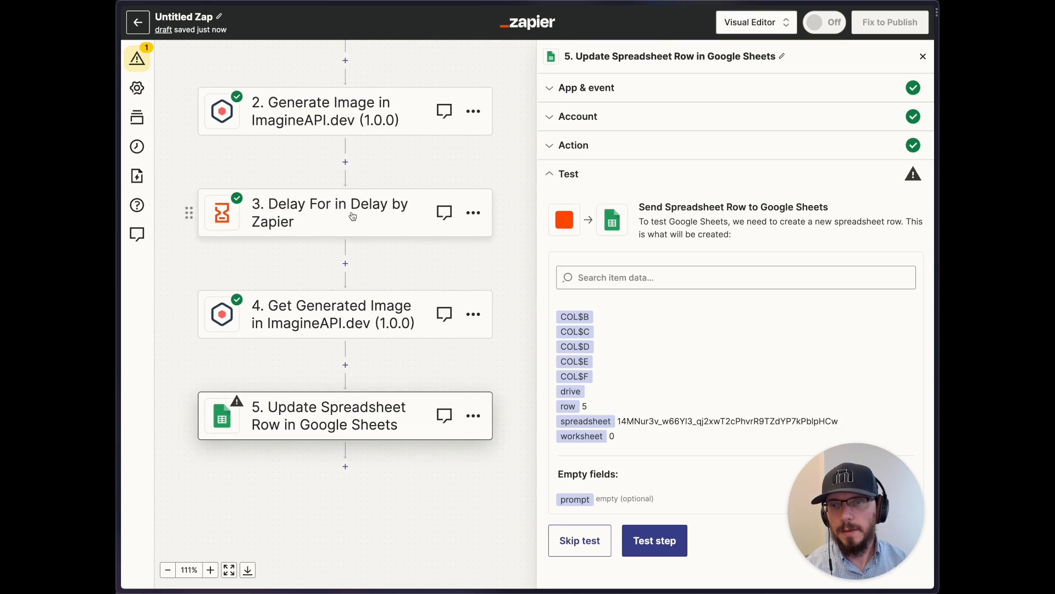
Retest Get Generated Image until it returns a completed image with grid and upscaled URLs
{"action": "left_click", "coordinate": [351, 316]}
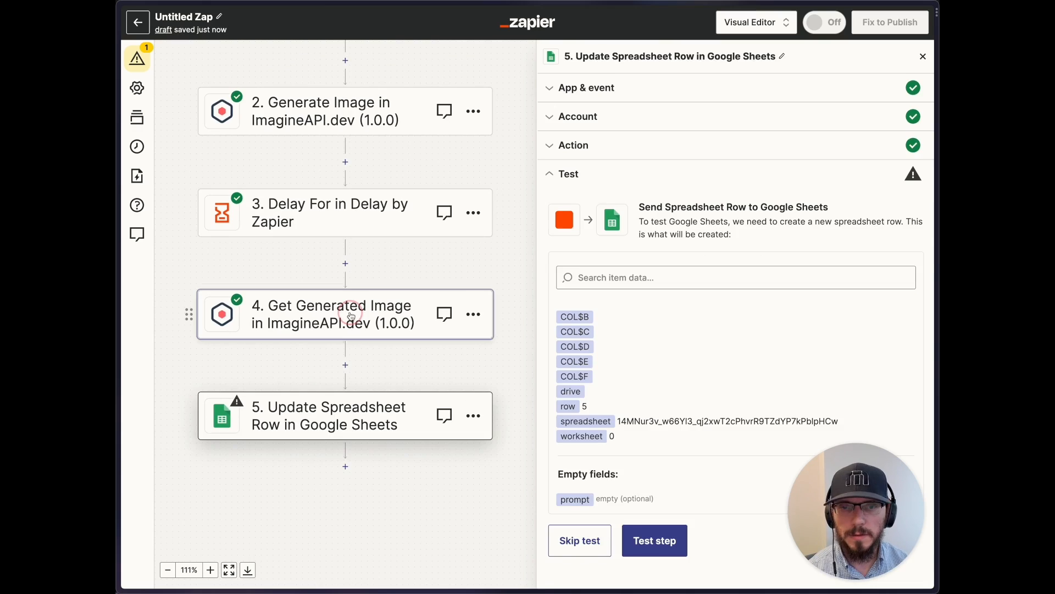
{"action": "left_click", "coordinate": [351, 314]}
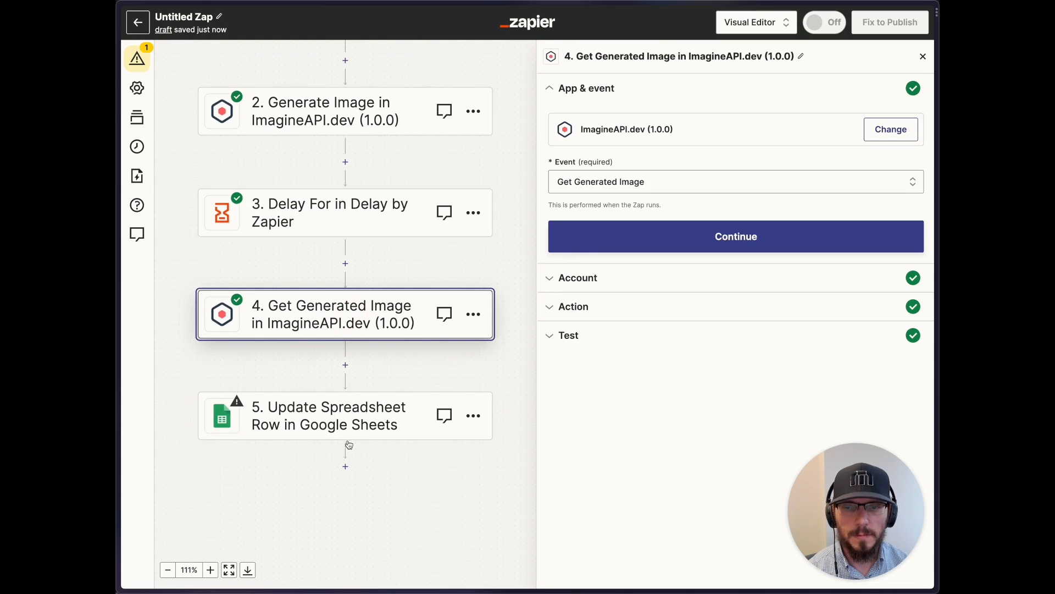
{"action": "left_click", "coordinate": [344, 423]}
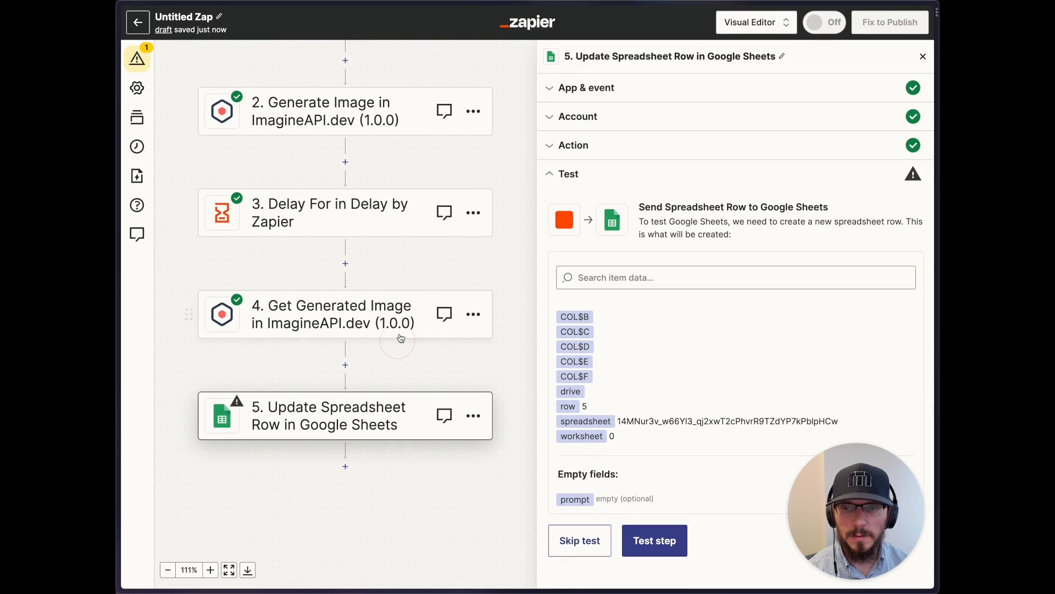
{"action": "left_click", "coordinate": [346, 315]}
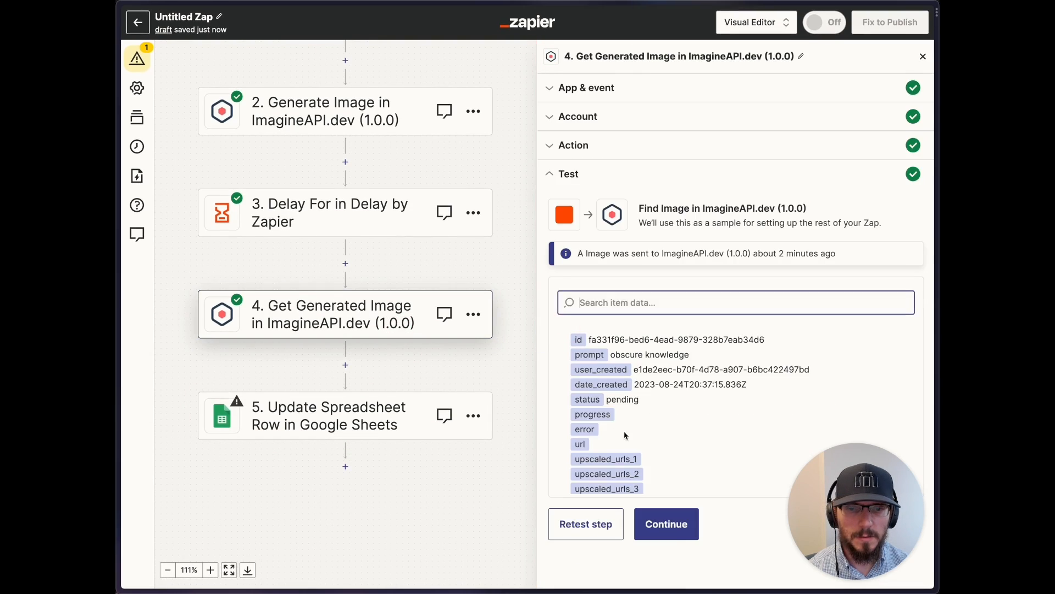
{"action": "left_click", "coordinate": [585, 524]}
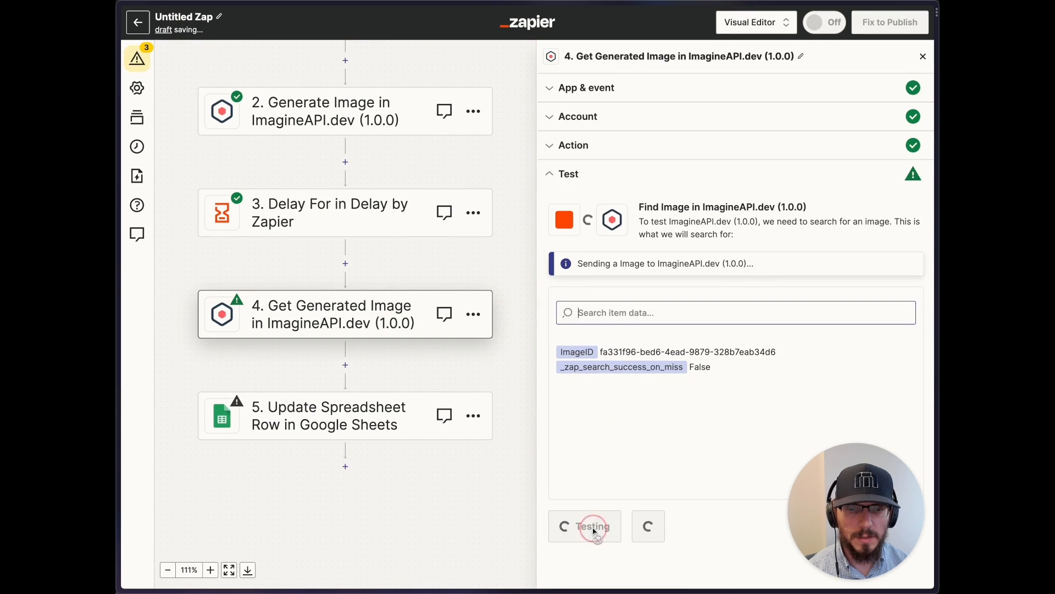
{"action": "left_click", "coordinate": [593, 530]}
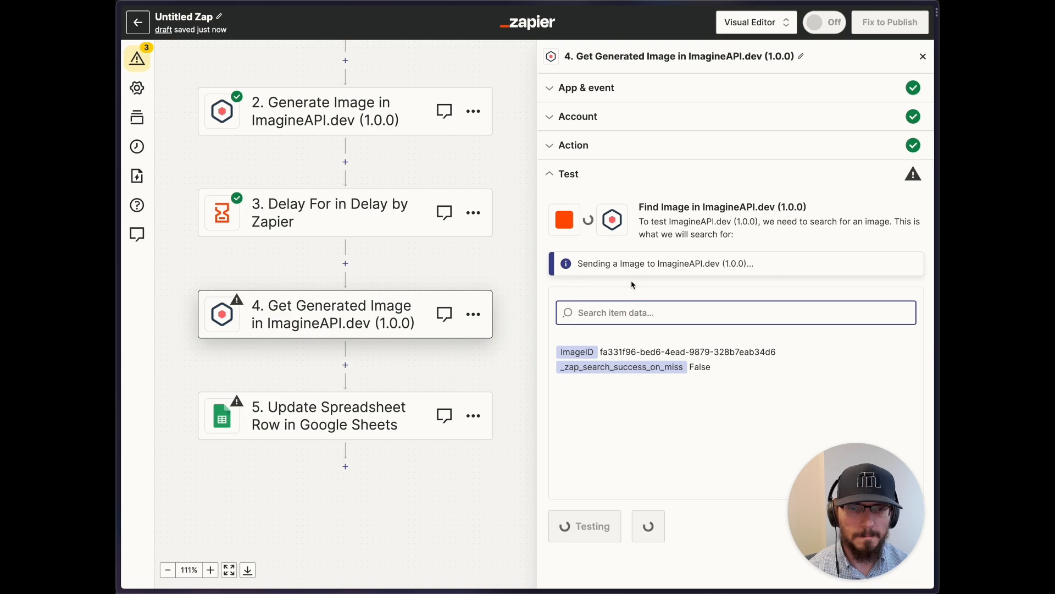
{"action": "left_click", "coordinate": [585, 526]}
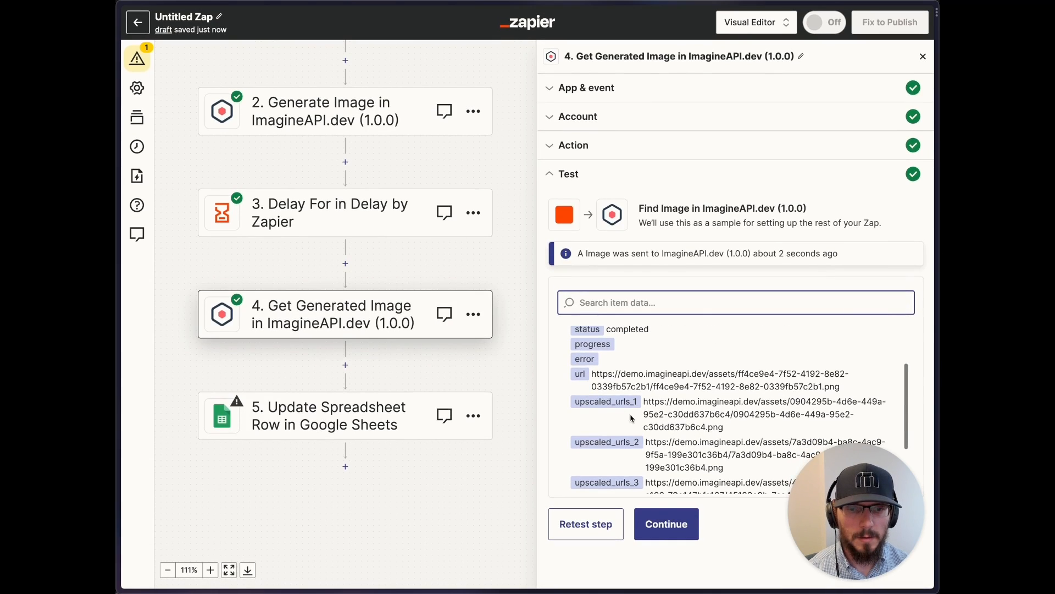
{"action": "scroll", "scroll_direction": "down", "scroll_amount": 3}
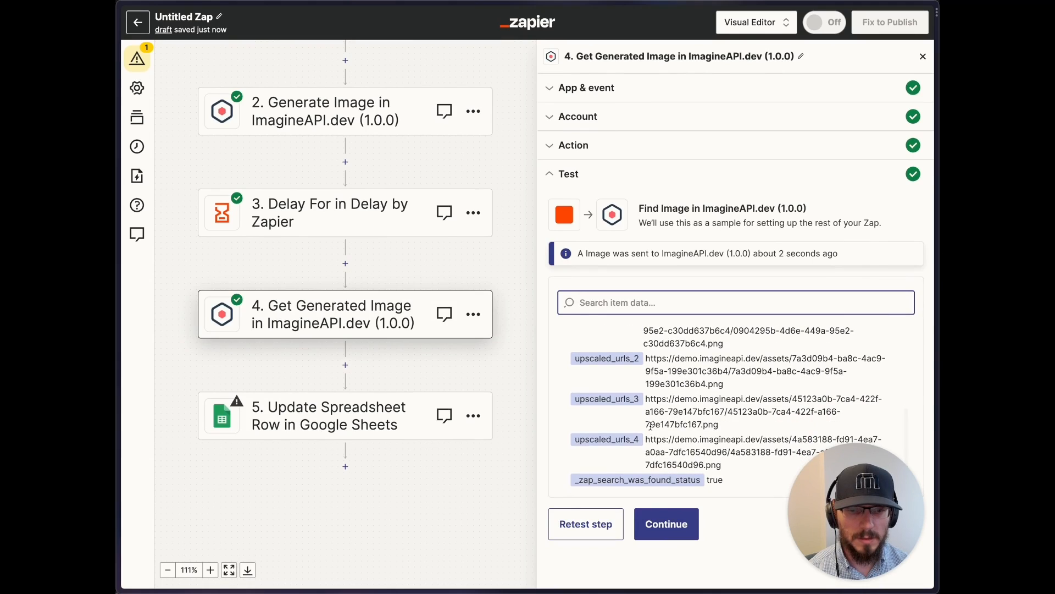
{"action": "left_click", "coordinate": [667, 524]}
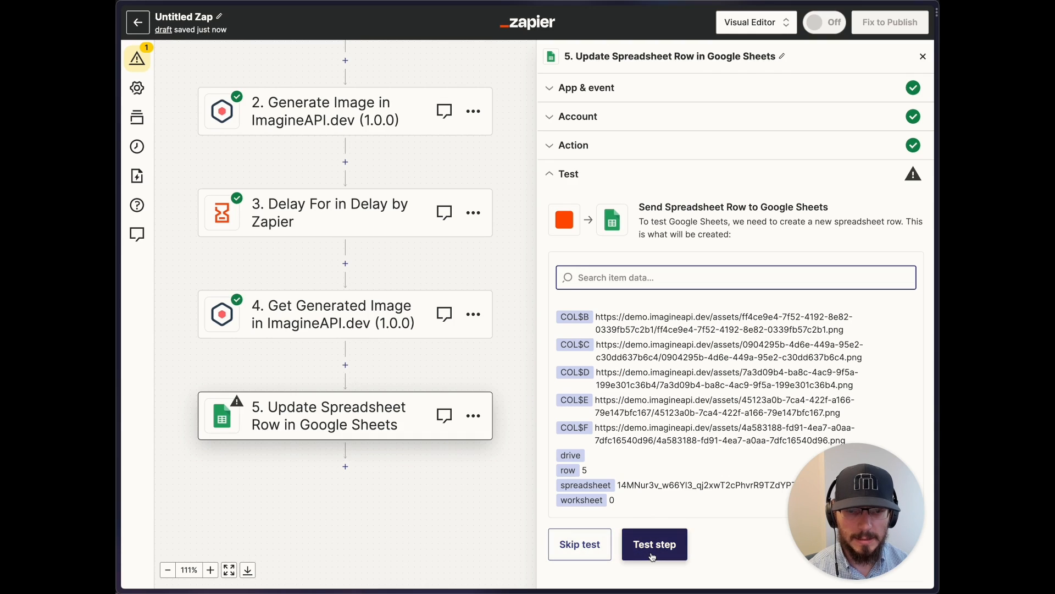
Test the Update Spreadsheet Row step with the mapped image URLs
{"action": "left_click", "coordinate": [655, 544]}
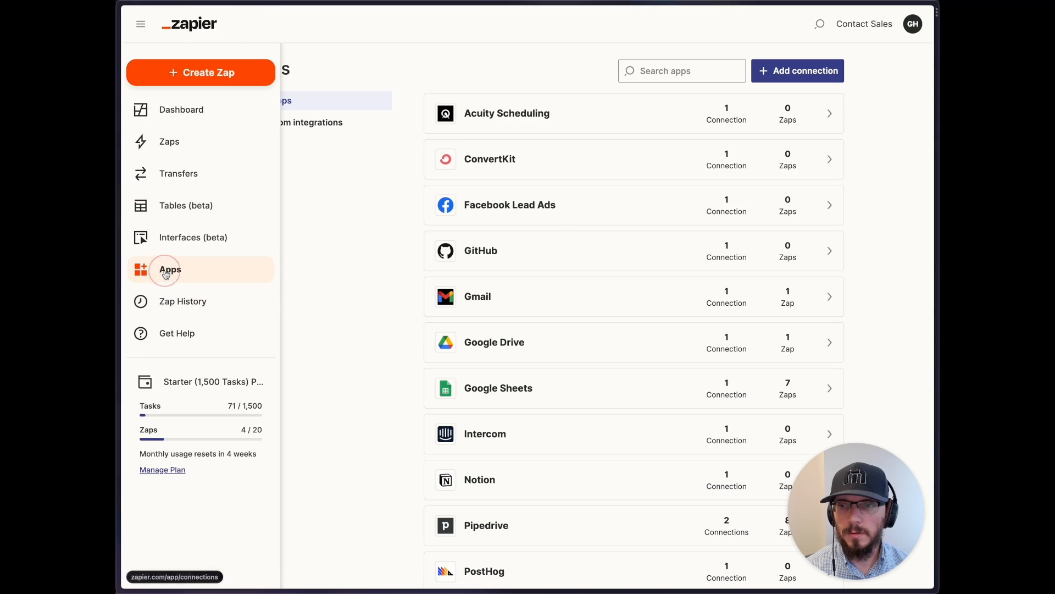
Search the apps for 'imagine' and start connecting an ImagineAPI.dev account
{"action": "left_click", "coordinate": [141, 23]}
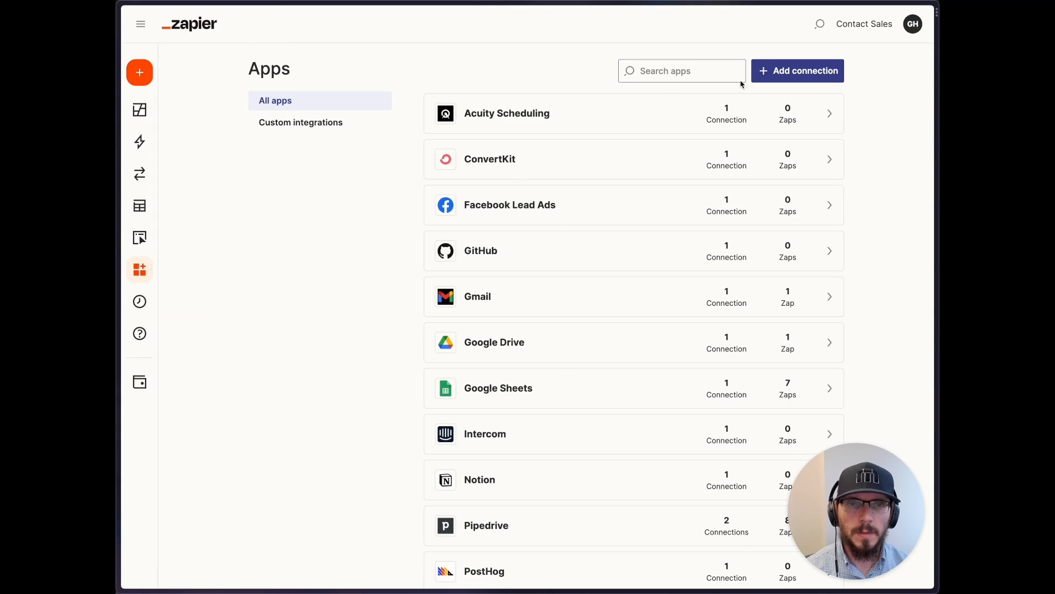
{"action": "type", "text": "imagine"}
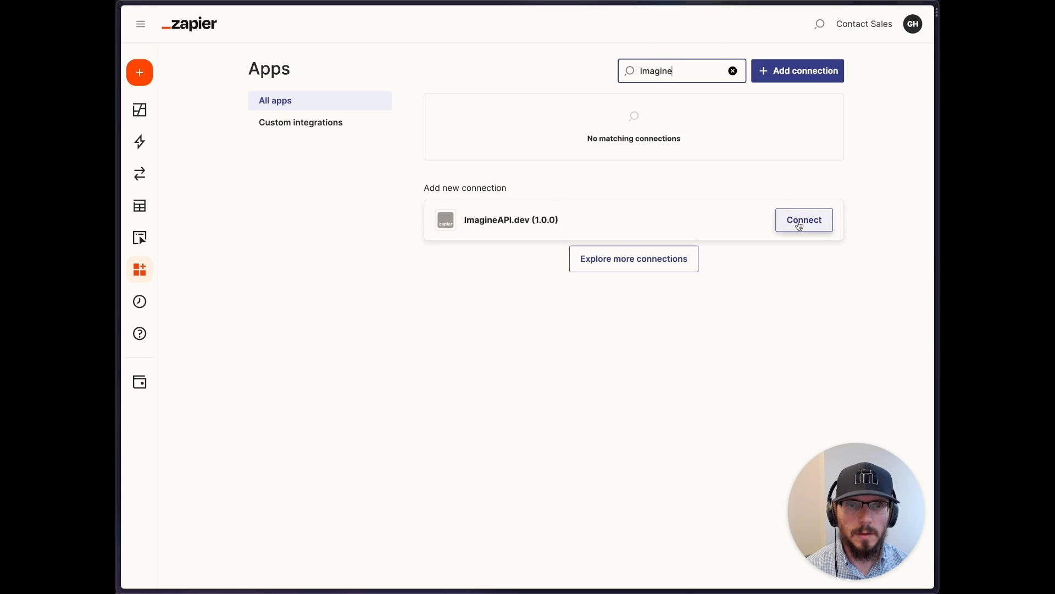
{"action": "left_click", "coordinate": [803, 220]}
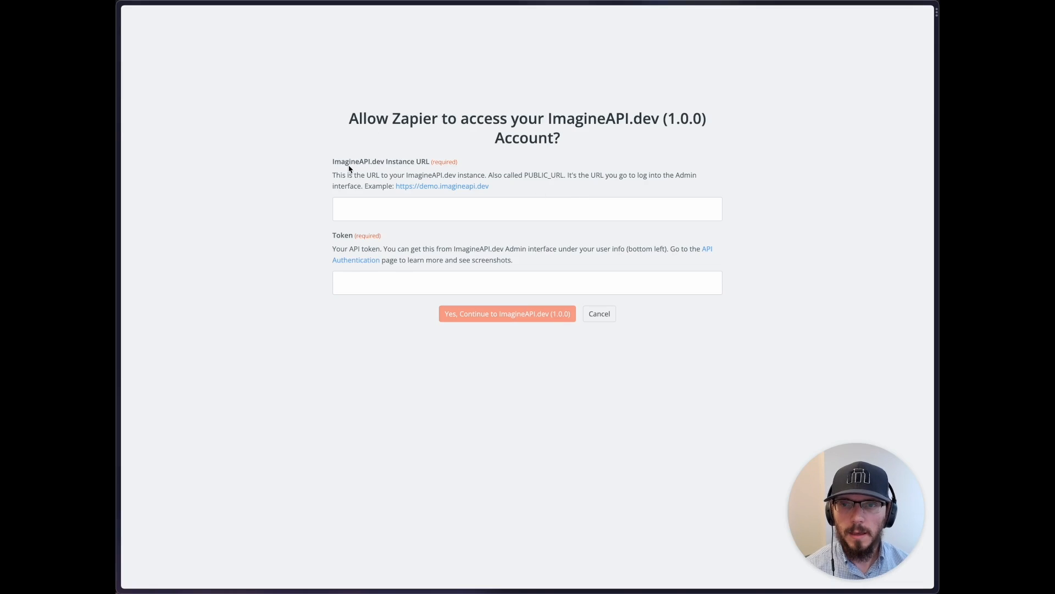
{"action": "mouse_move", "coordinate": [397, 165]}
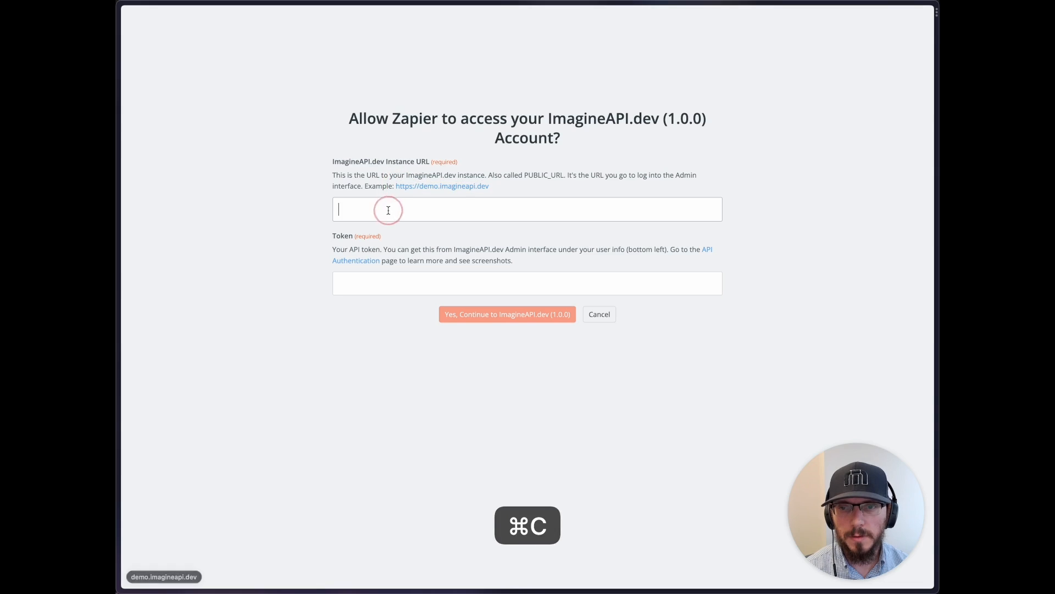
{"action": "type", "text": "https://demo.imagineapi.dev"}
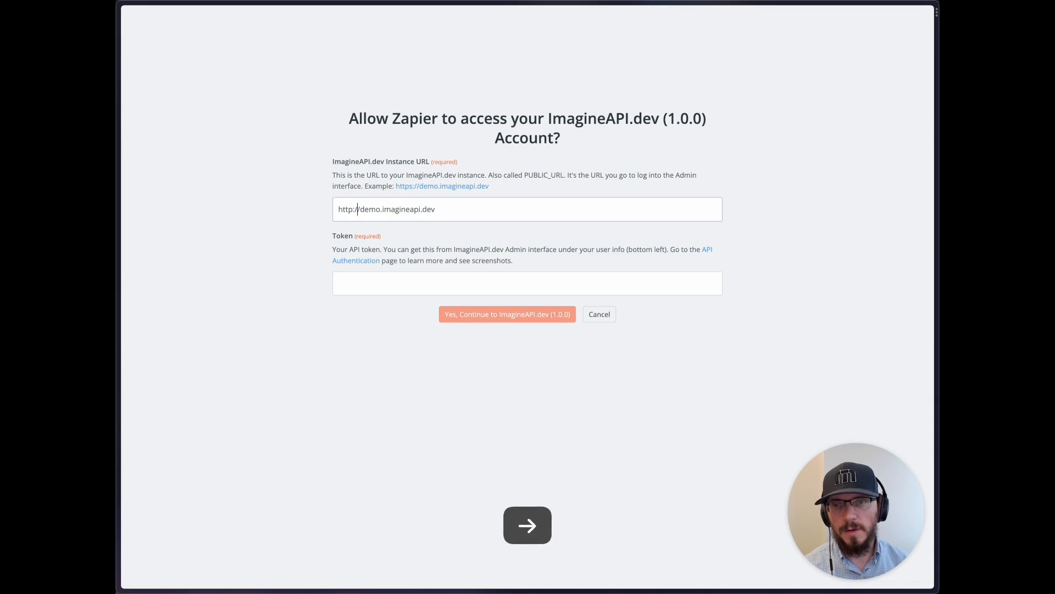
{"action": "type", "text": "192"}
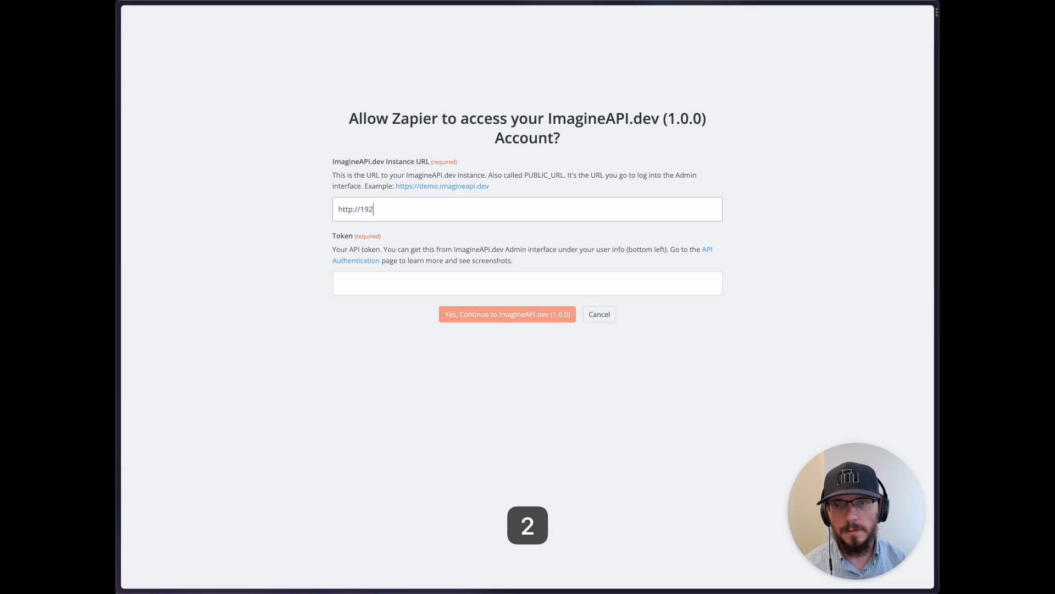
{"action": "type", "text": ".185.81.81:8055"}
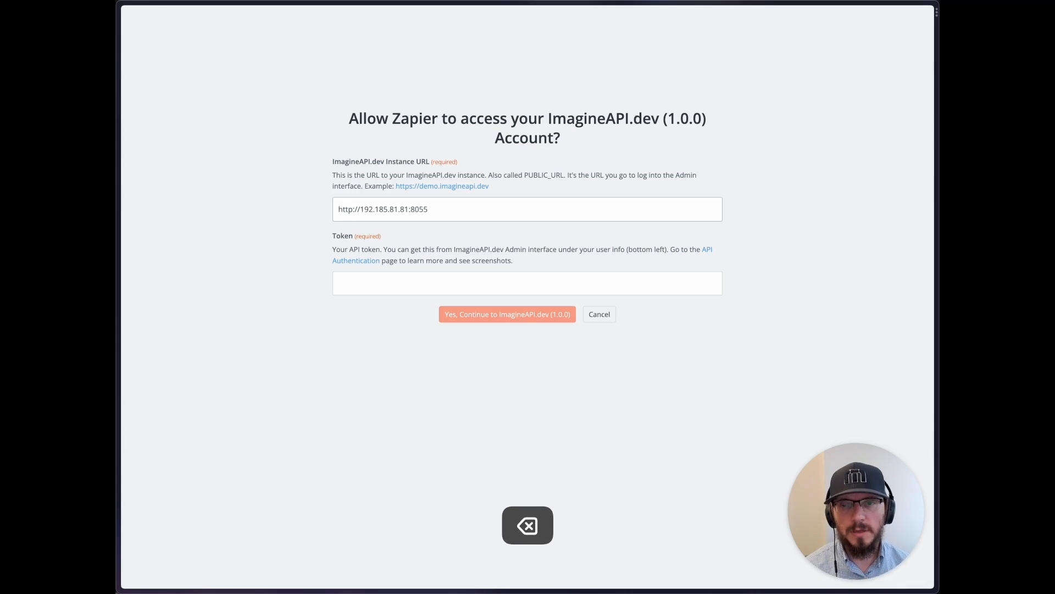
{"action": "key", "text": "cmd+a"}
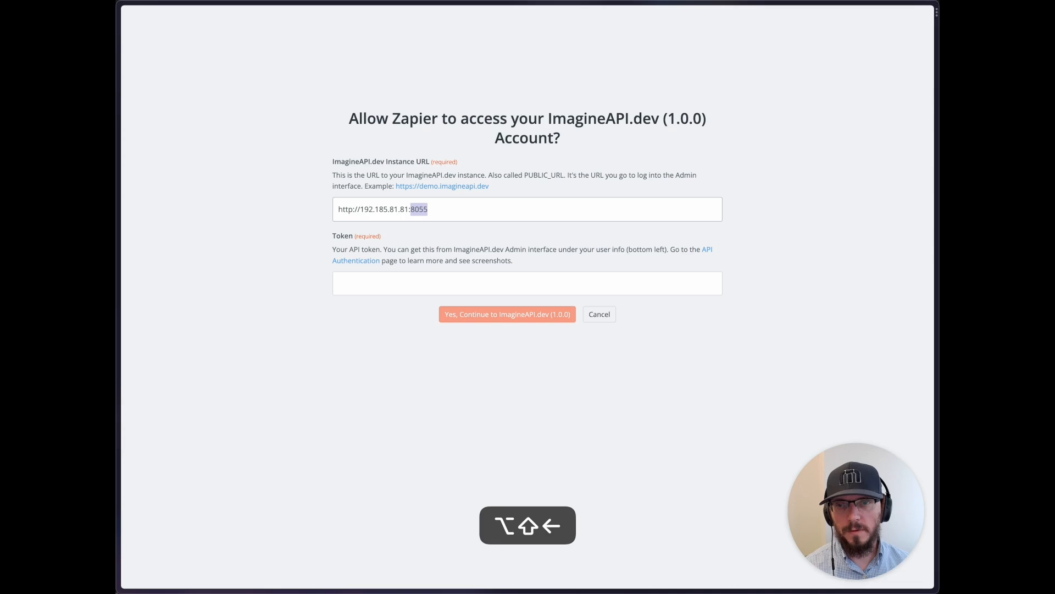
{"action": "type", "text": "https://"}
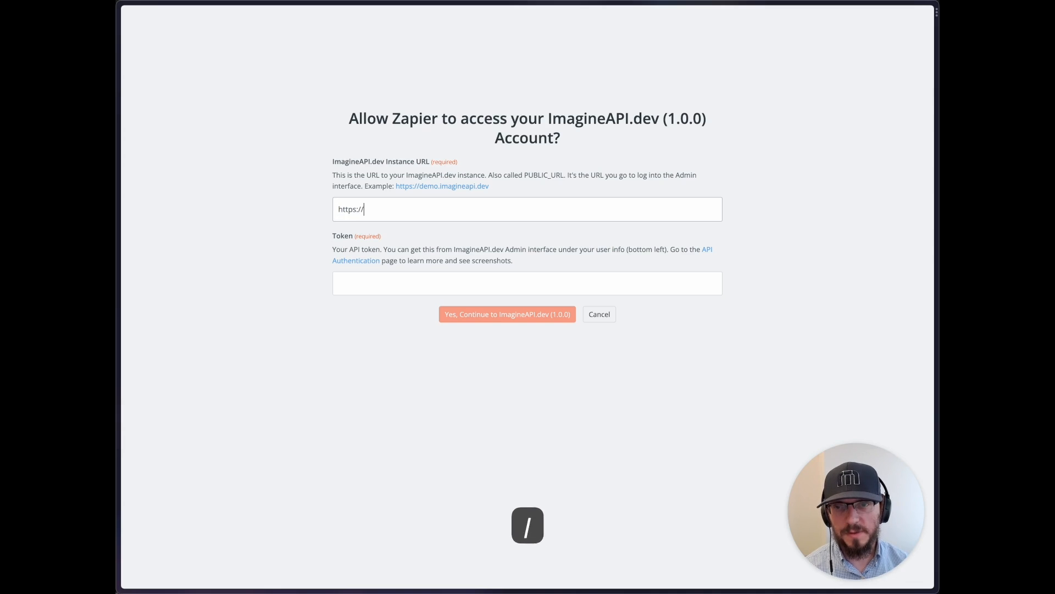
{"action": "type", "text": "cl-XX"}
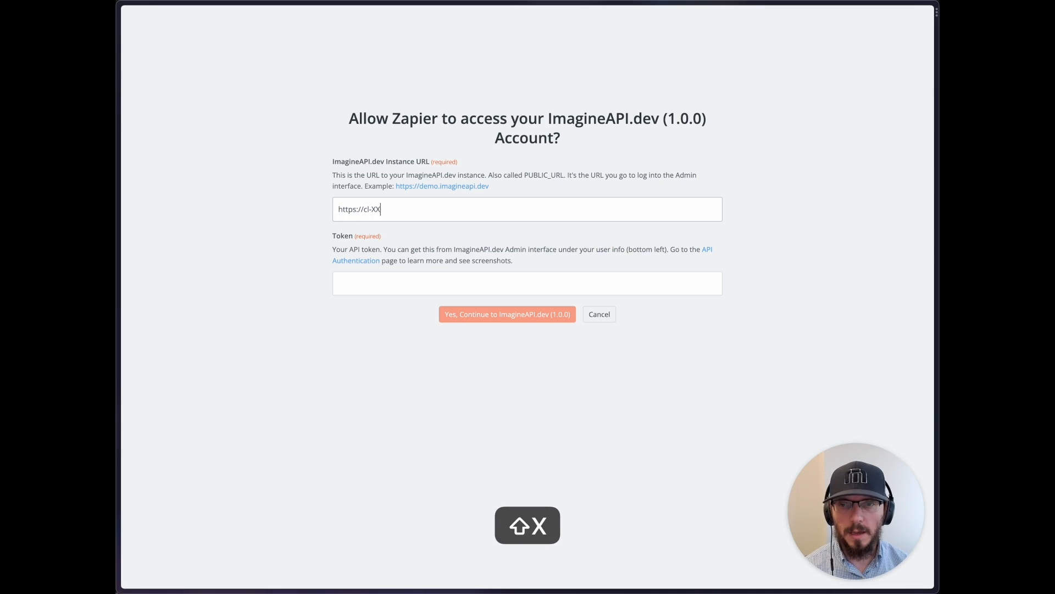
{"action": "type", "text": ".imagin"}
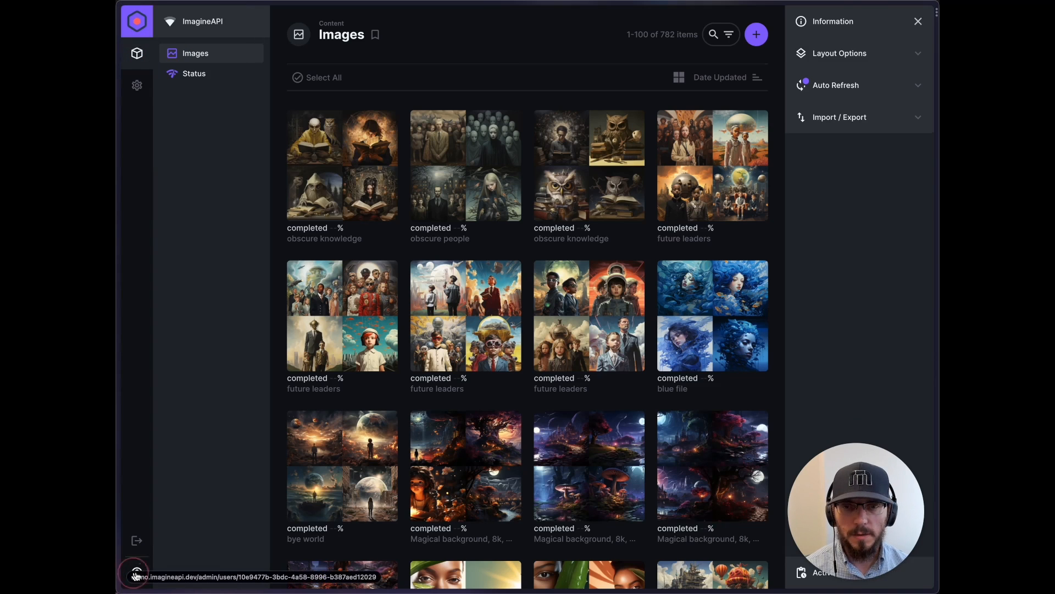
Regenerate the API token in the administrator's profile under Admin Options
{"action": "left_click", "coordinate": [135, 576]}
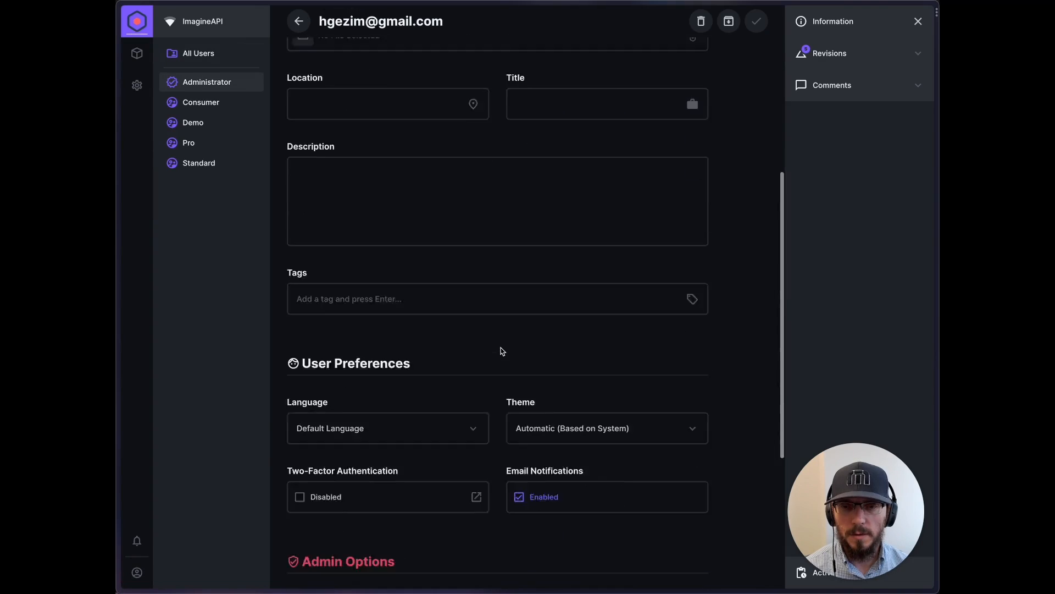
{"action": "scroll", "scroll_direction": "down", "scroll_amount": 3}
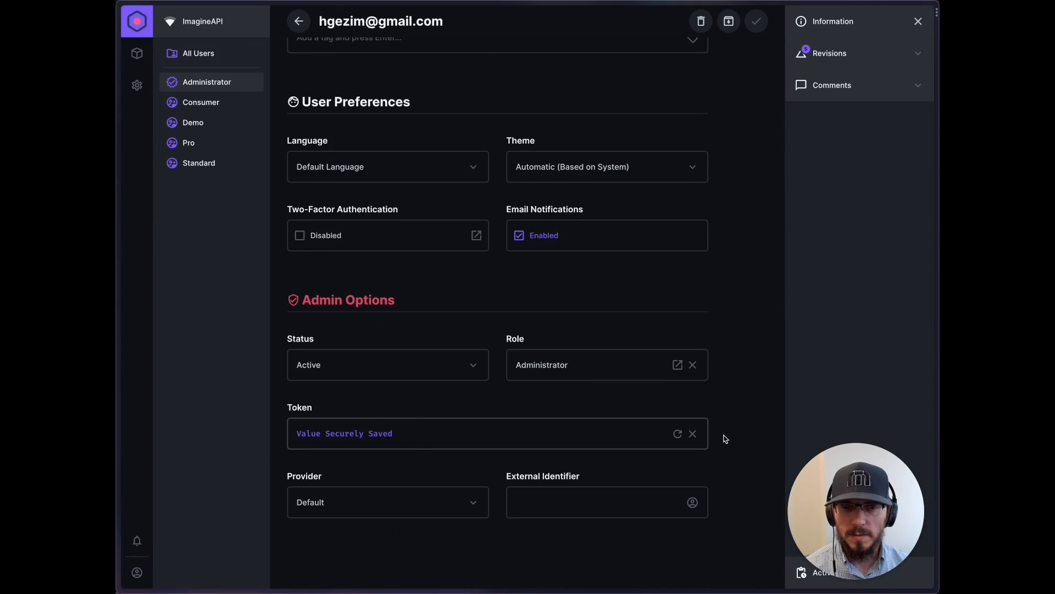
{"action": "left_click", "coordinate": [677, 434]}
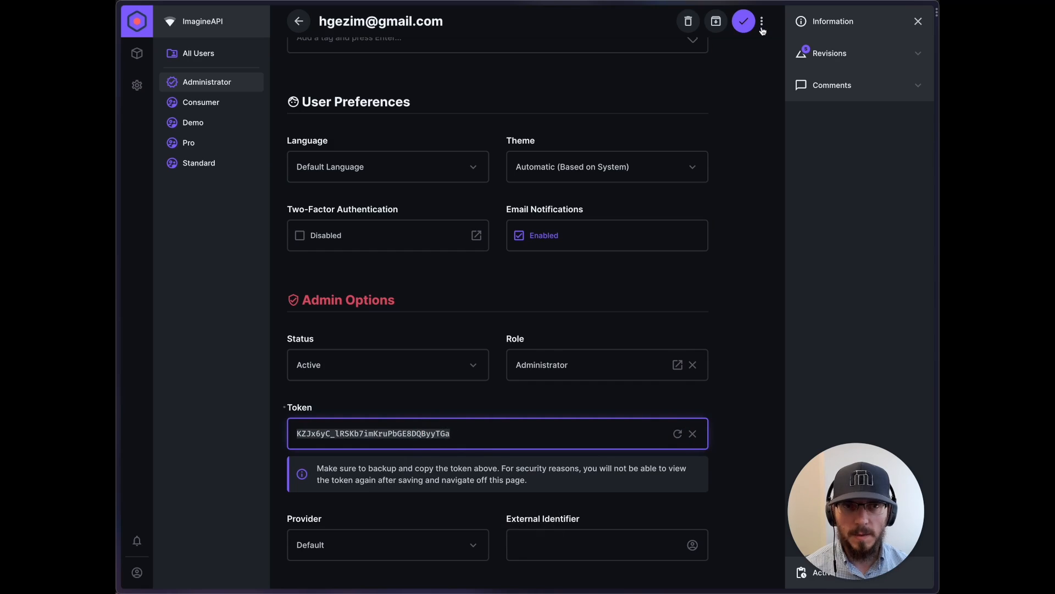
{"action": "mouse_move", "coordinate": [744, 21]}
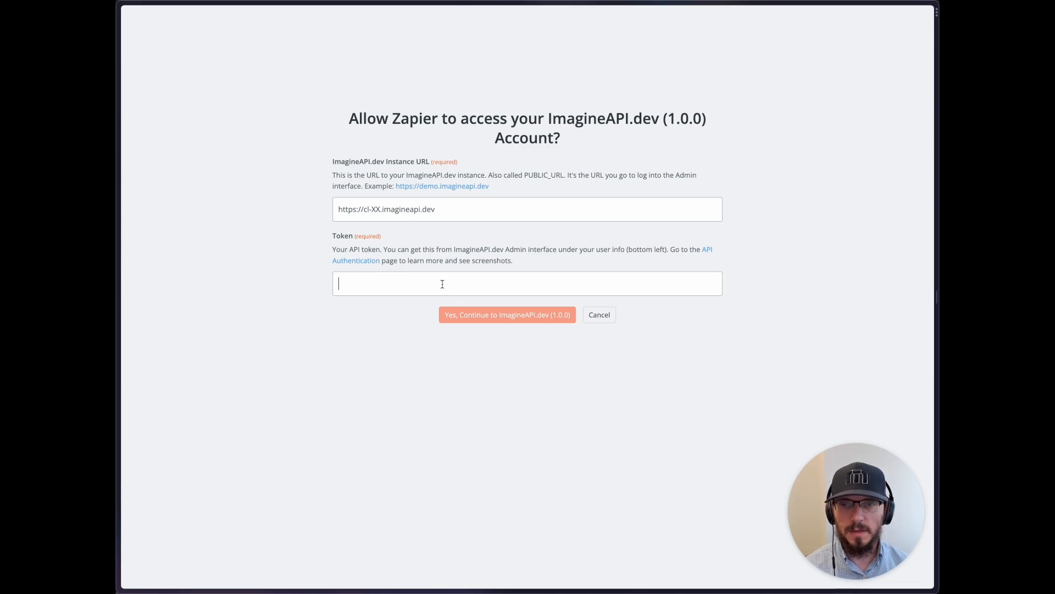
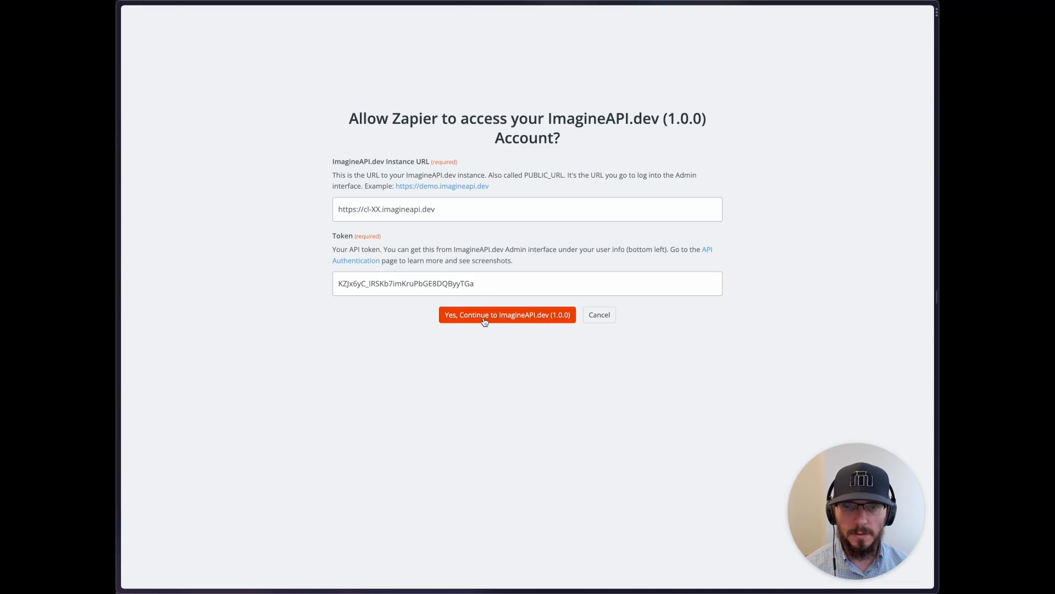